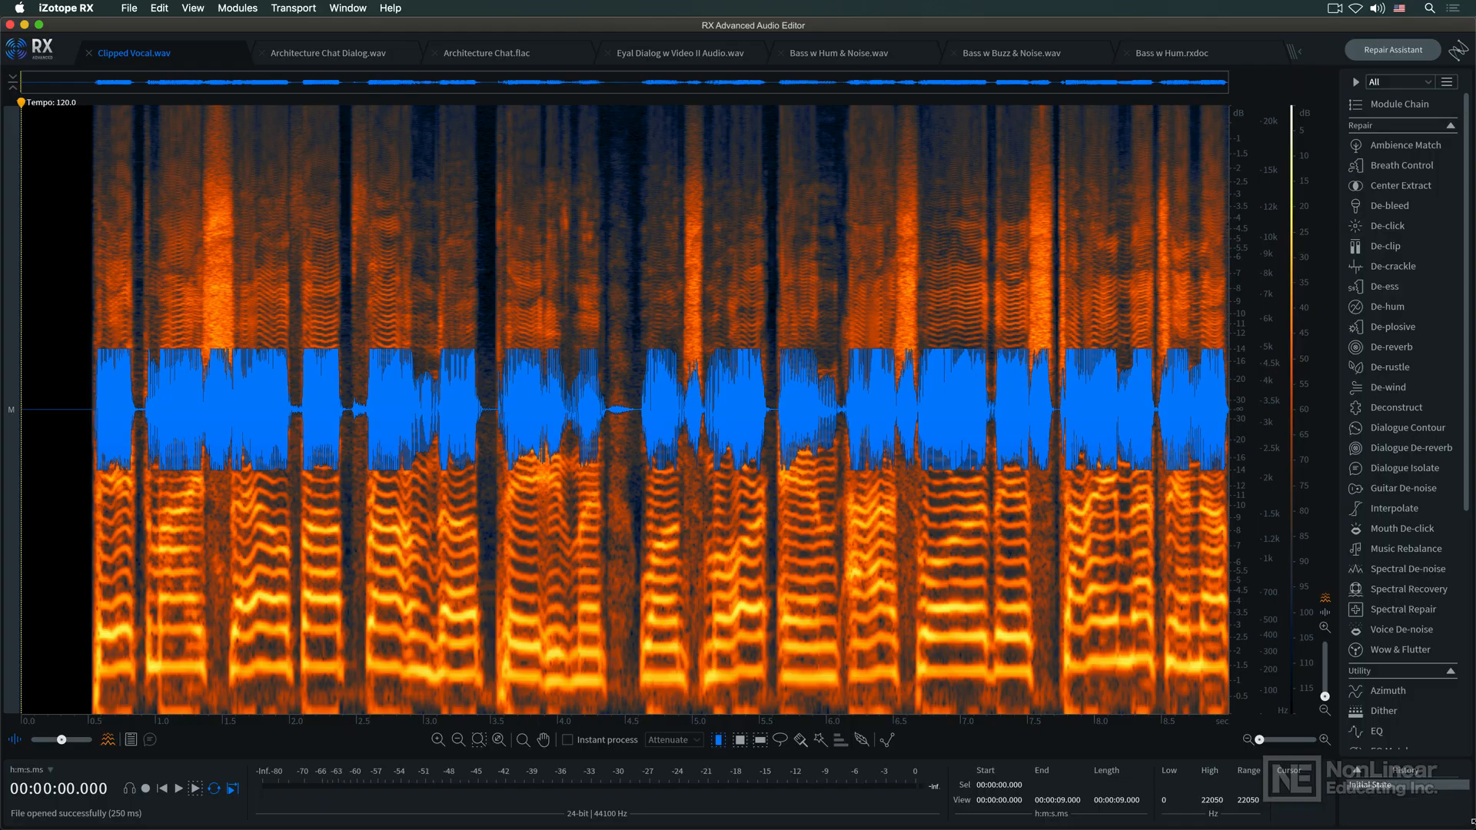
Launch the Repair Assistant on the open Clipped Vocal.wav recording
{"action": "left_click", "coordinate": [1391, 49]}
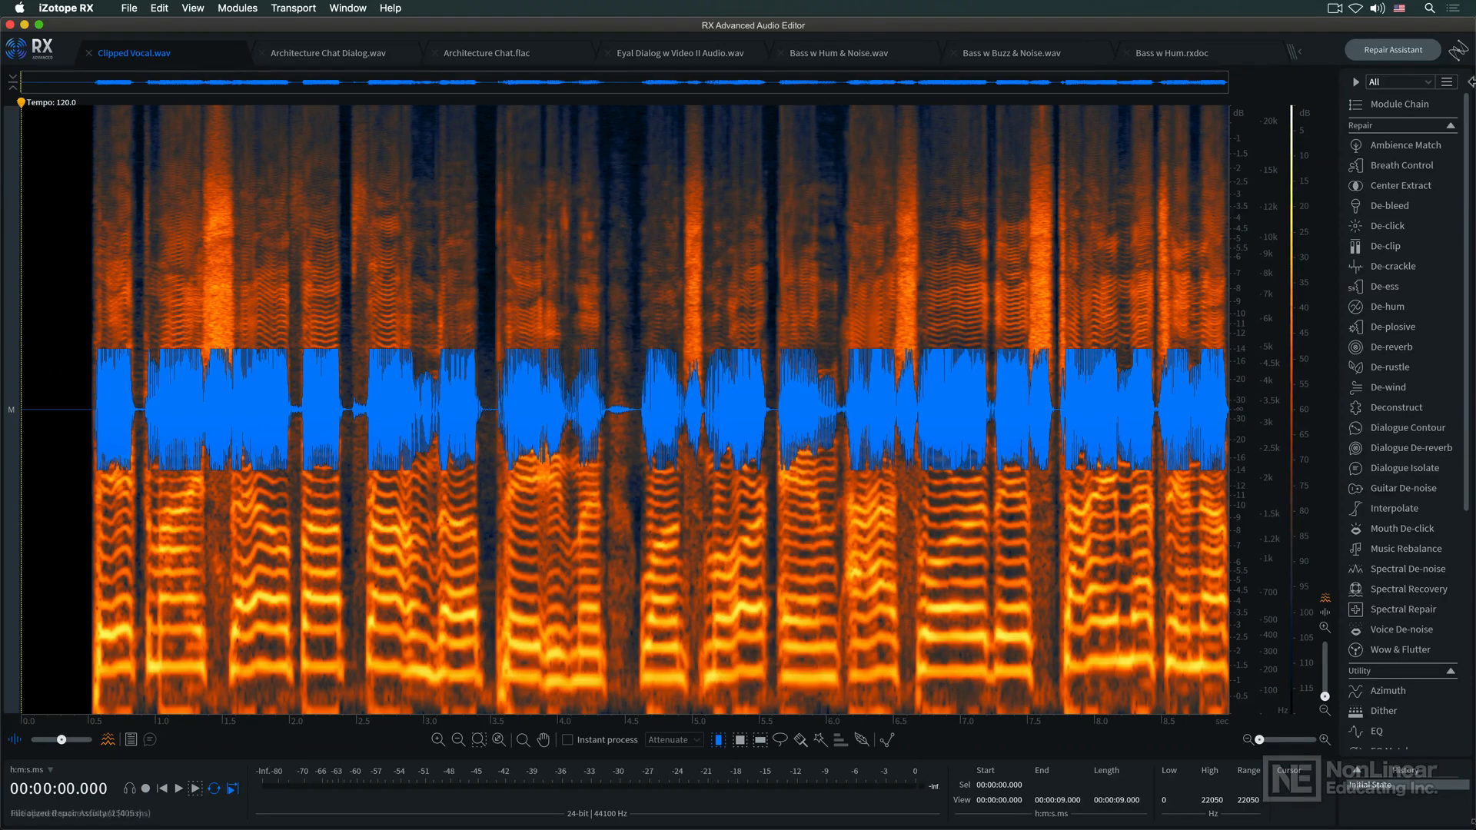
{"action": "left_click", "coordinate": [1392, 49]}
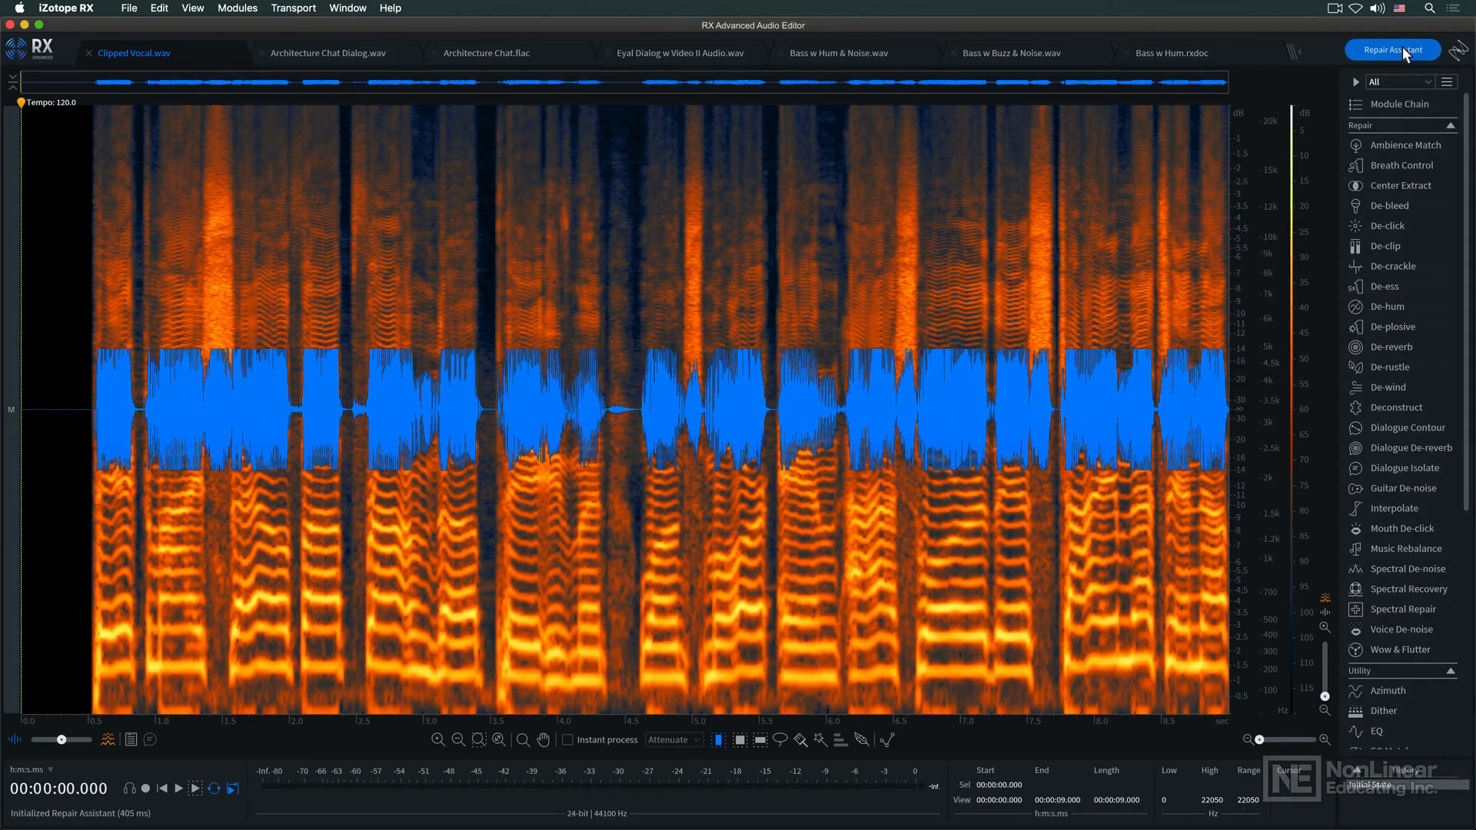
Run the Repair Assistant analysis, then review which issue types it checks in Preferences
{"action": "left_click", "coordinate": [1392, 49]}
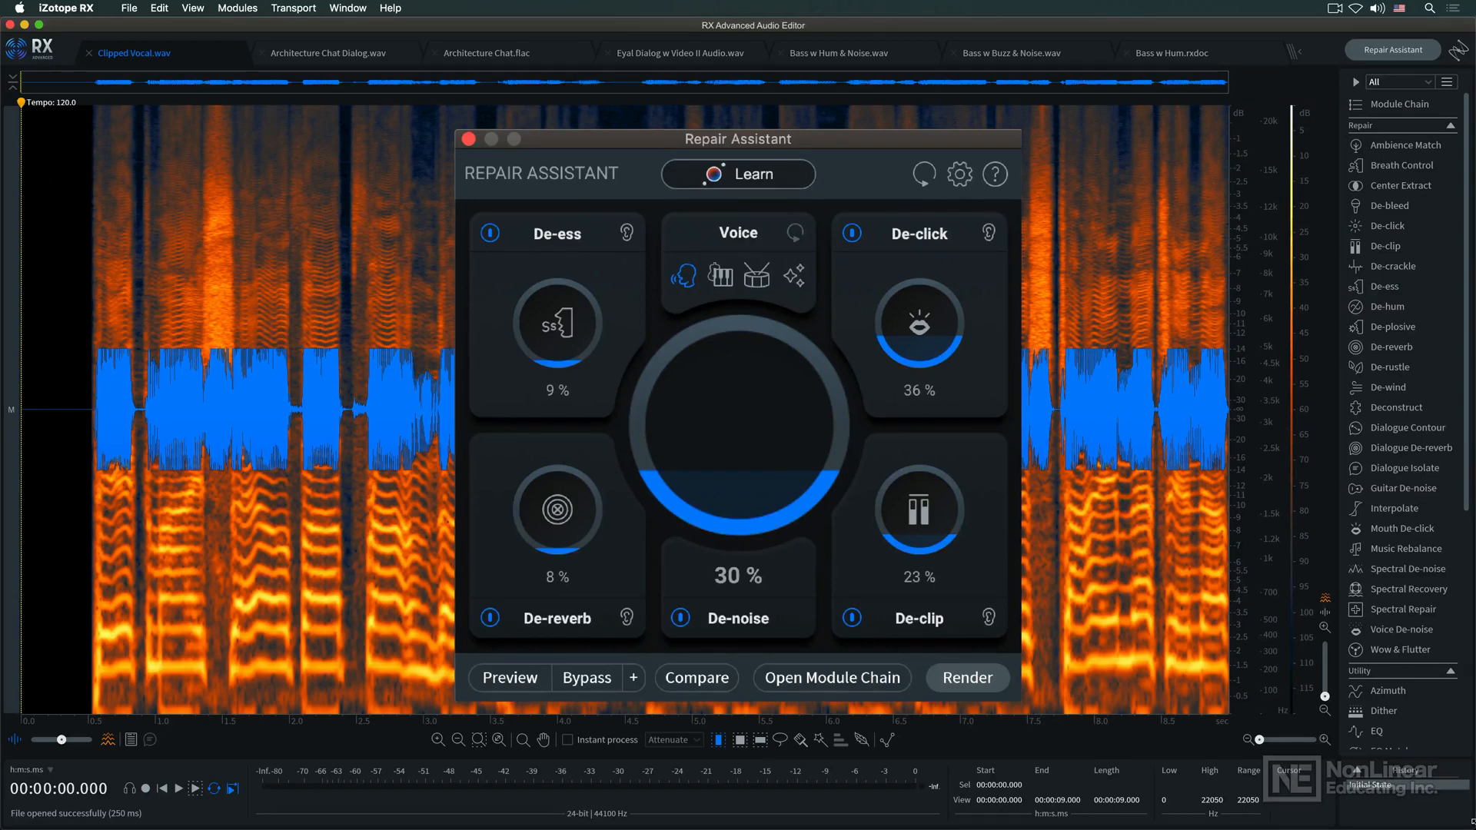
{"action": "left_click", "coordinate": [959, 173]}
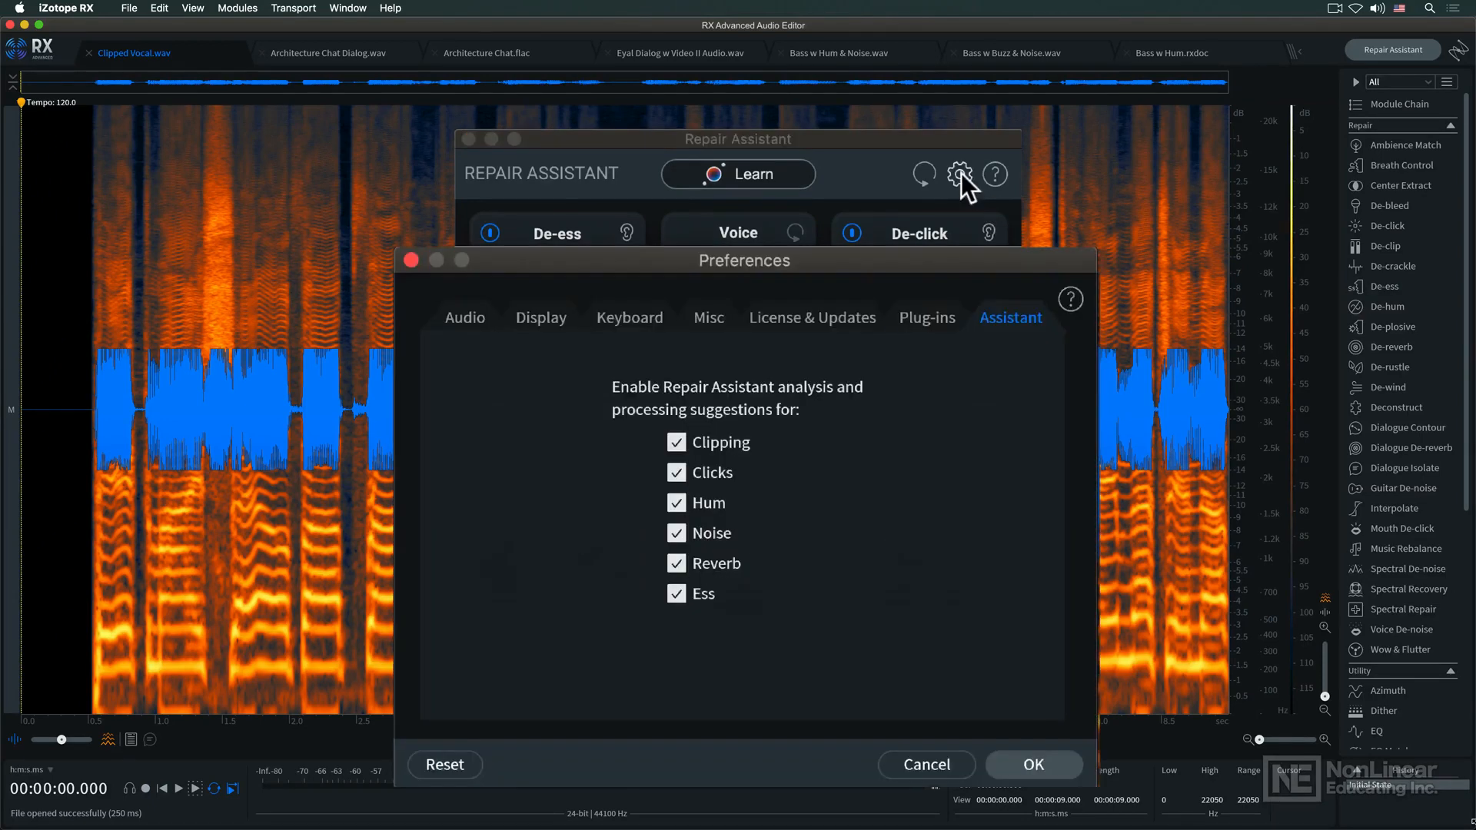
{"action": "mouse_move", "coordinate": [799, 528]}
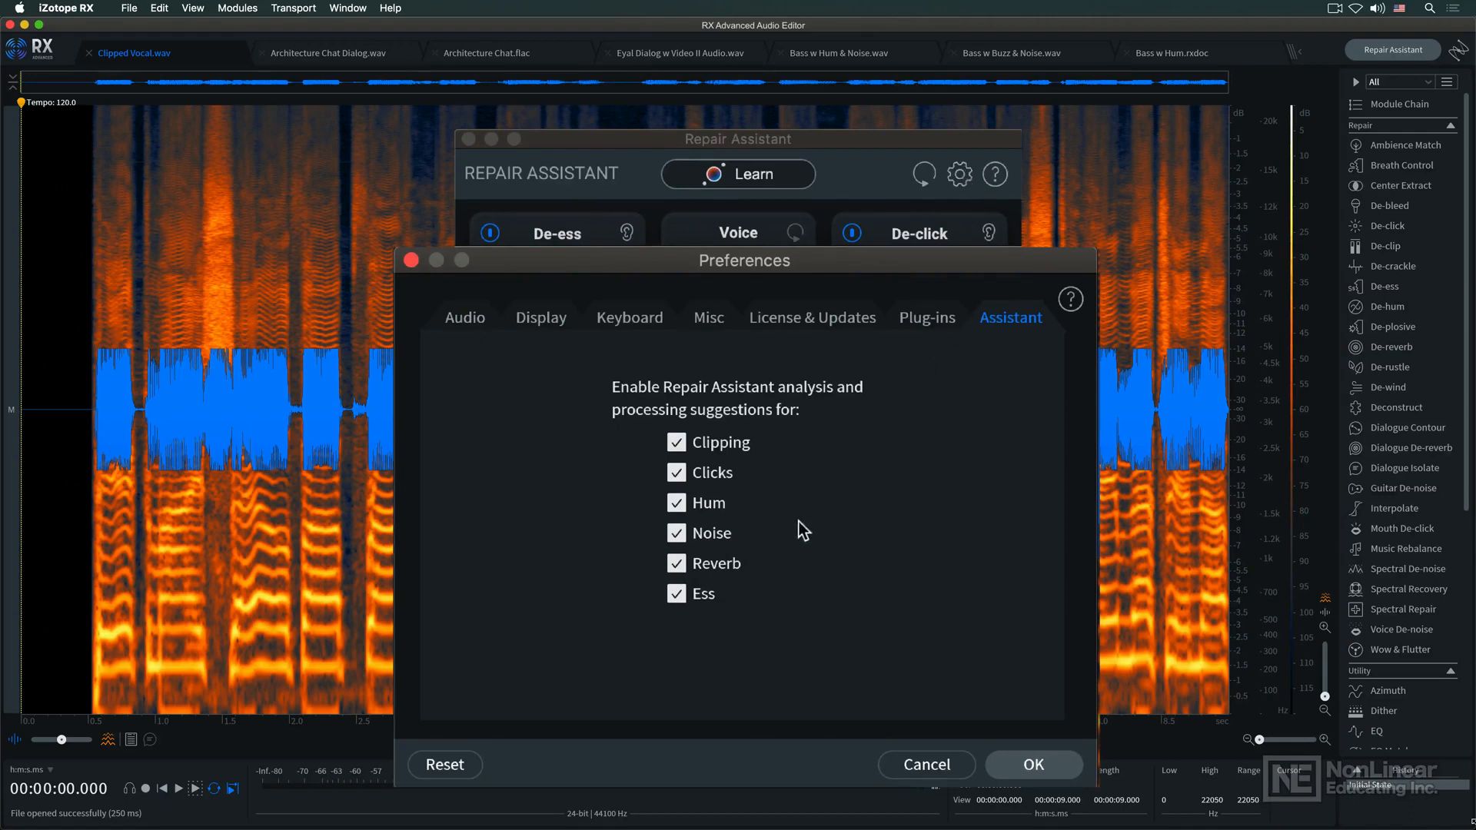
{"action": "mouse_move", "coordinate": [771, 605]}
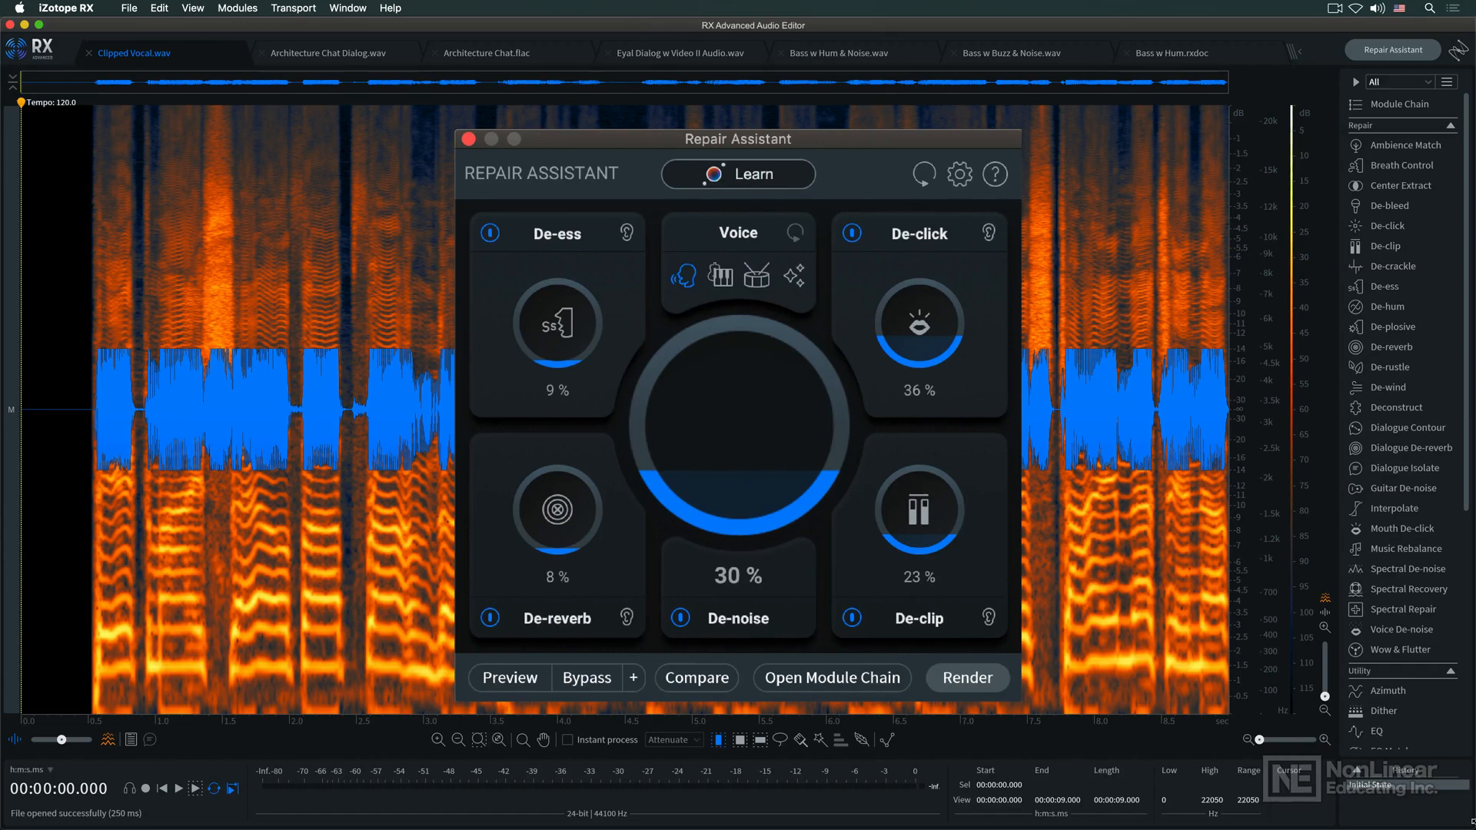
{"action": "left_click", "coordinate": [737, 262]}
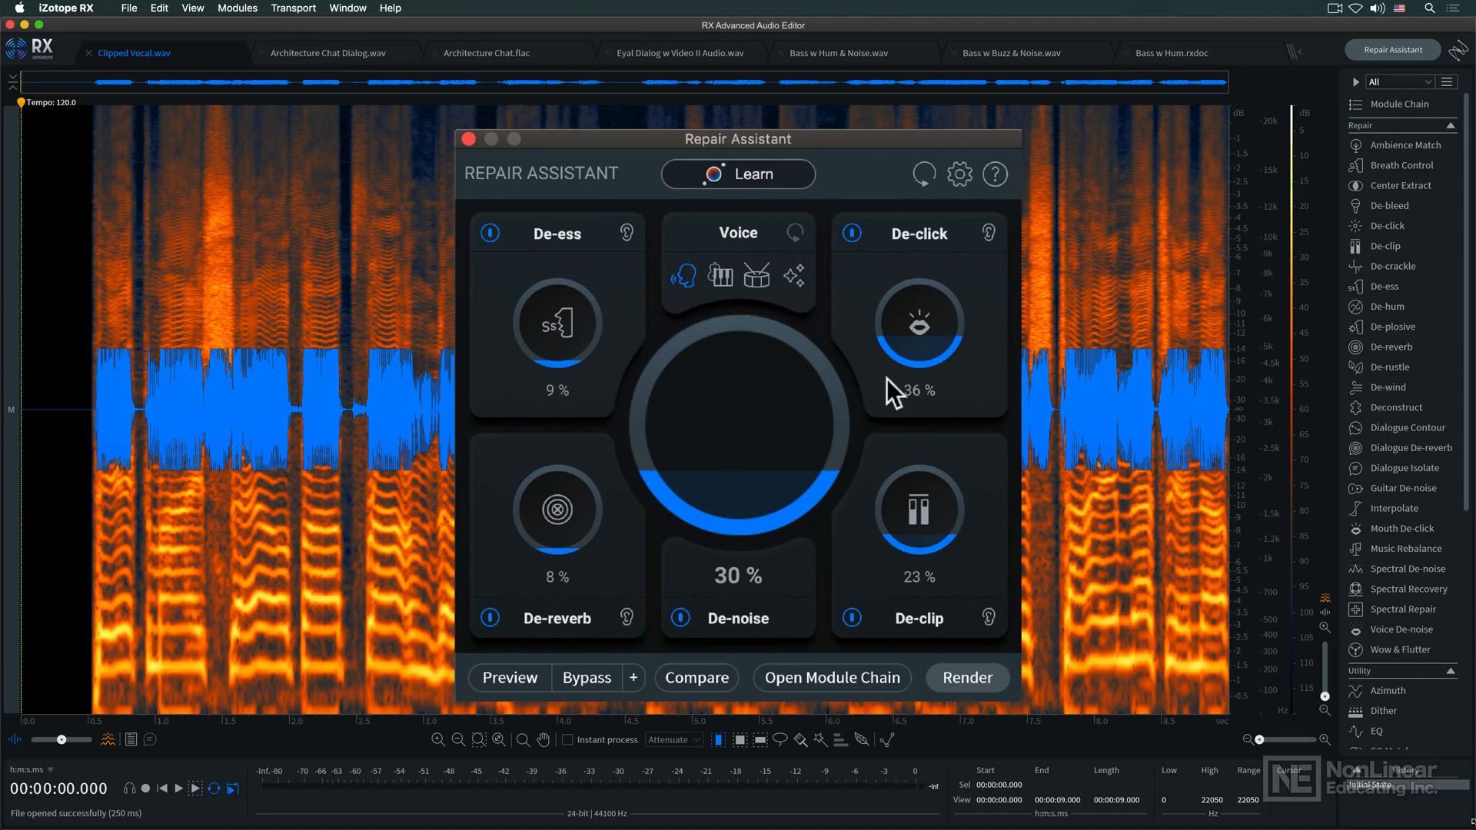
{"action": "left_click", "coordinate": [719, 275]}
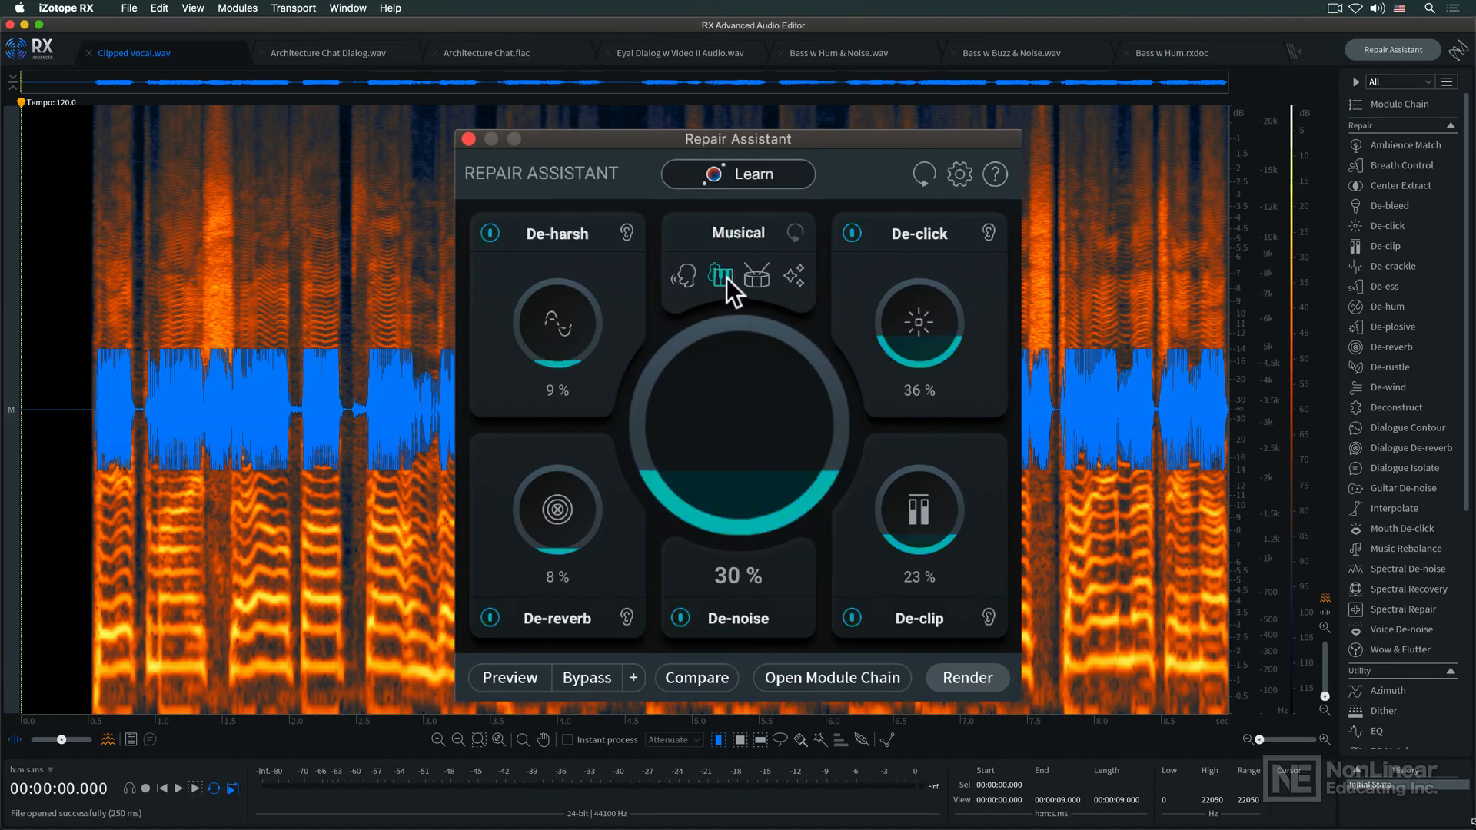
{"action": "left_click", "coordinate": [794, 276]}
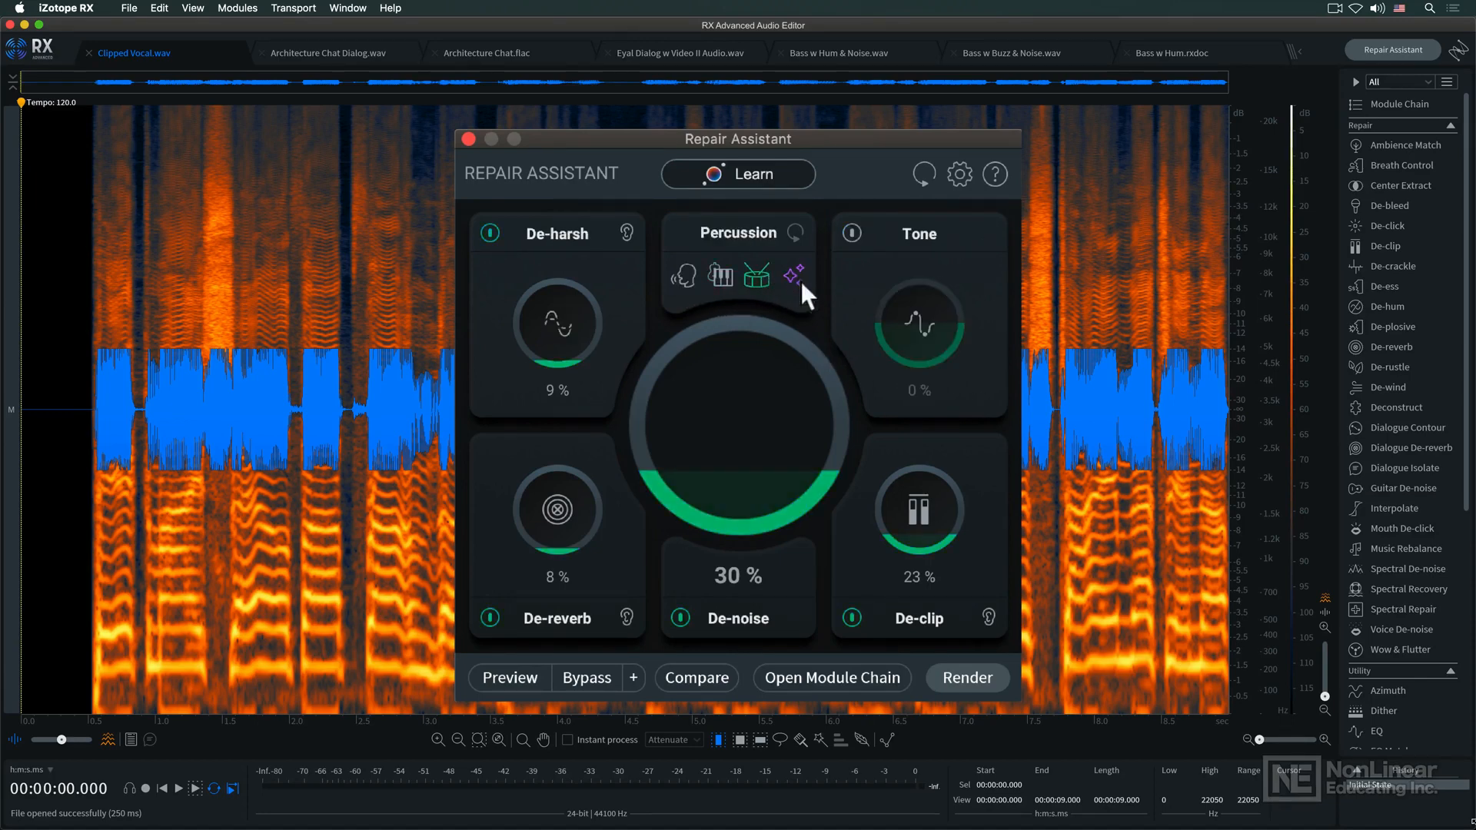
{"action": "left_click", "coordinate": [682, 274]}
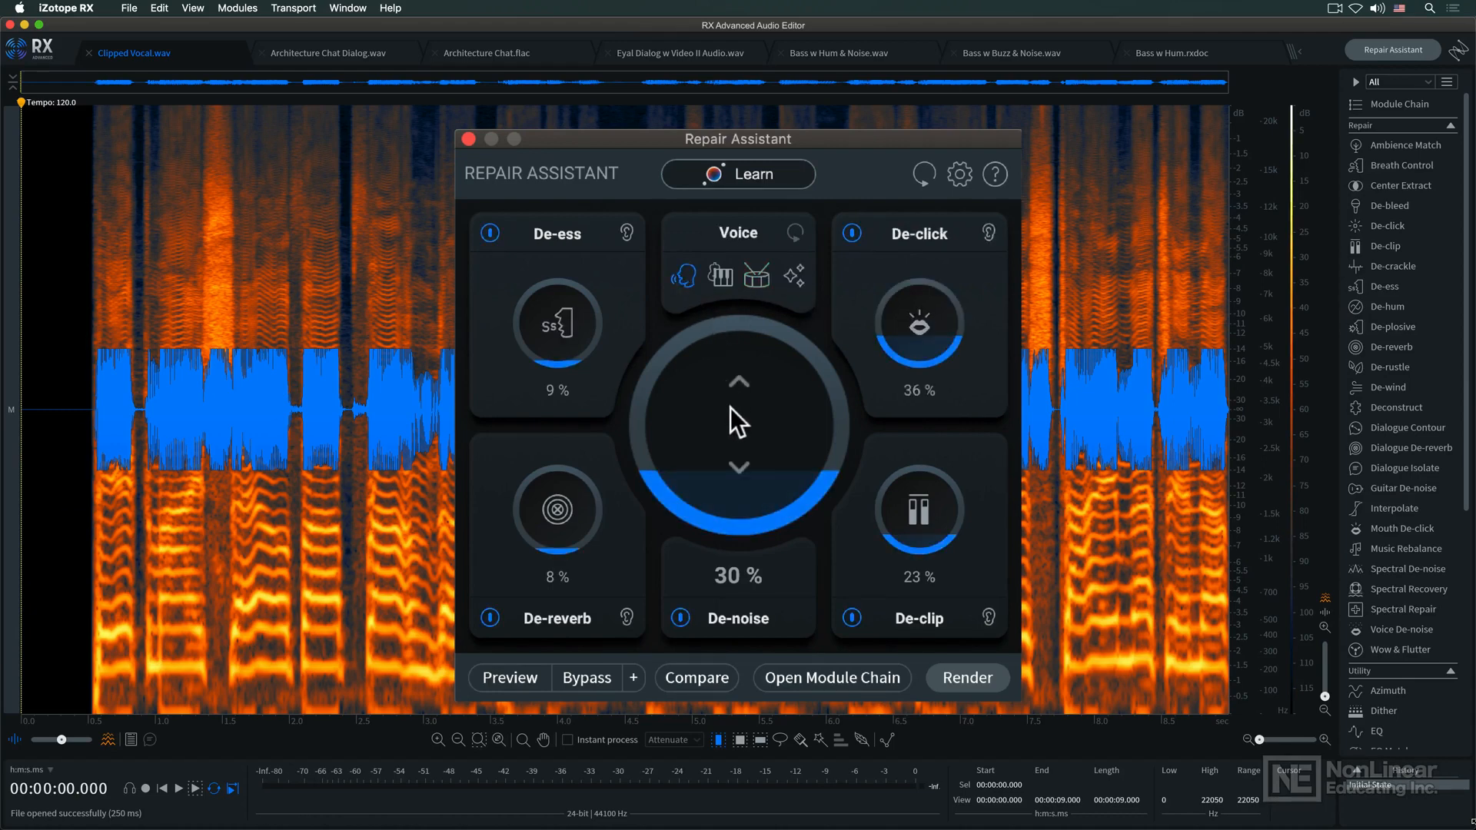
{"action": "mouse_move", "coordinate": [735, 296]}
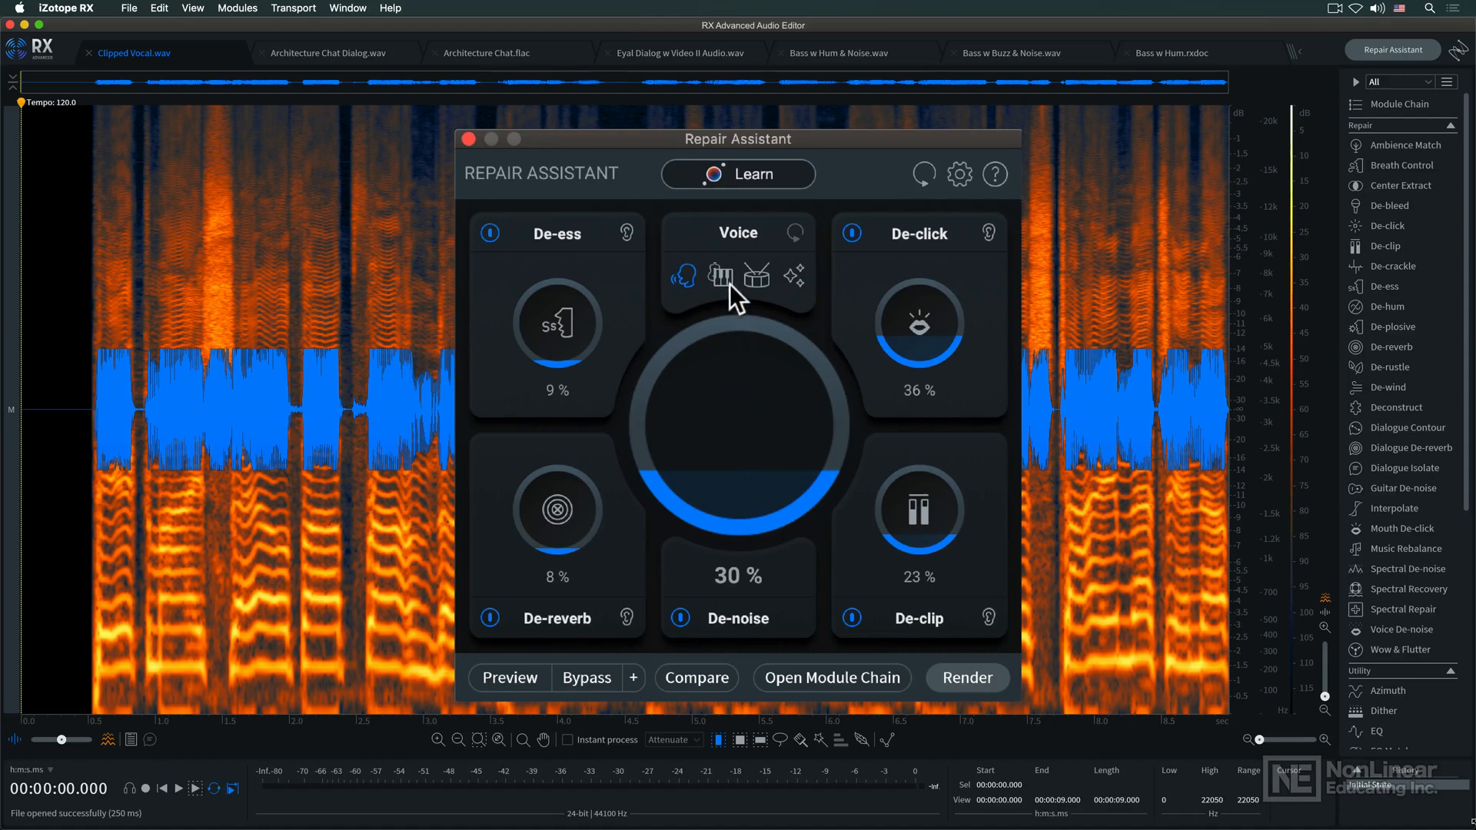
{"action": "left_click", "coordinate": [719, 276]}
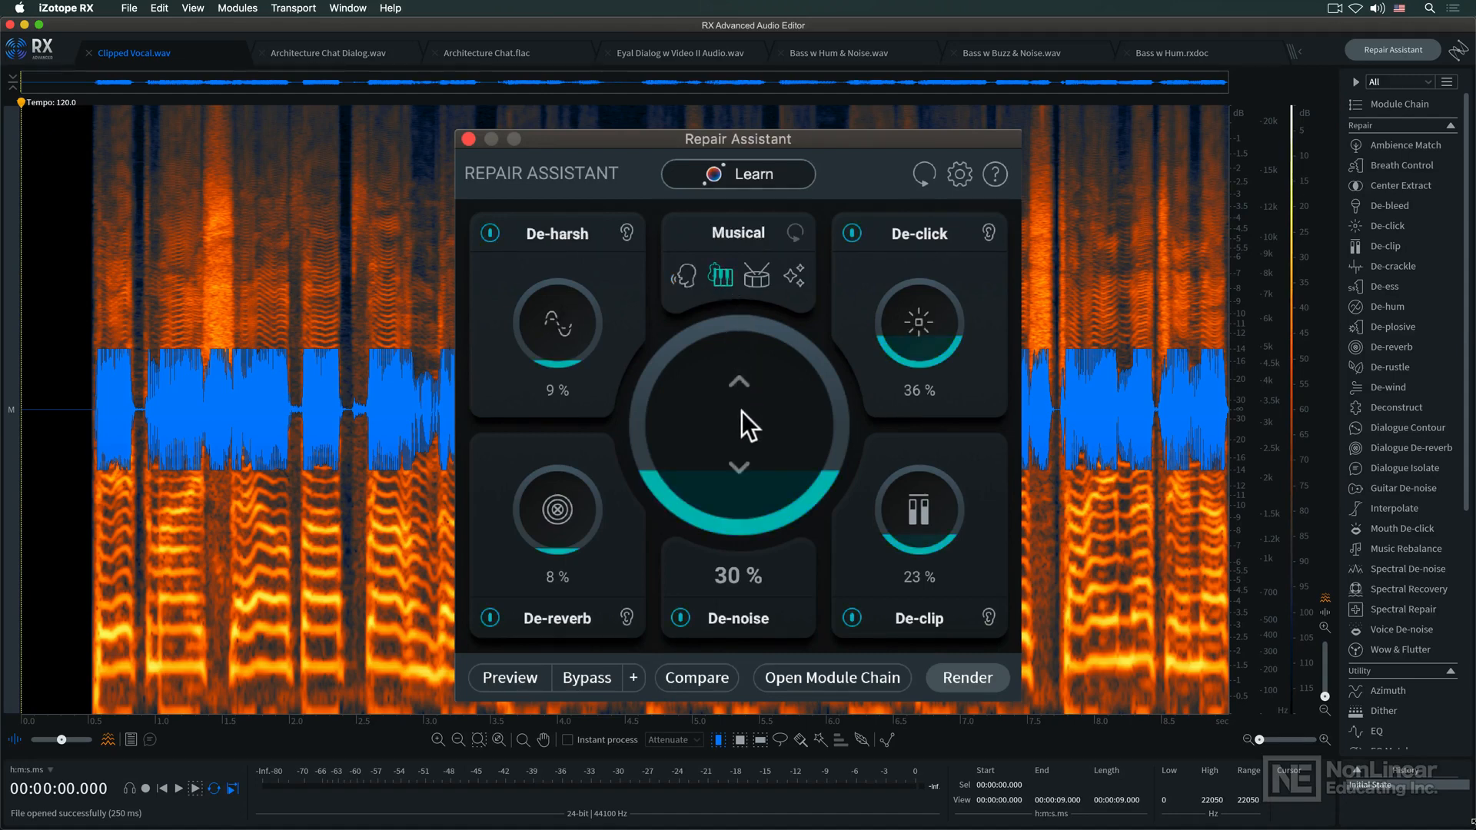
{"action": "mouse_move", "coordinate": [739, 387]}
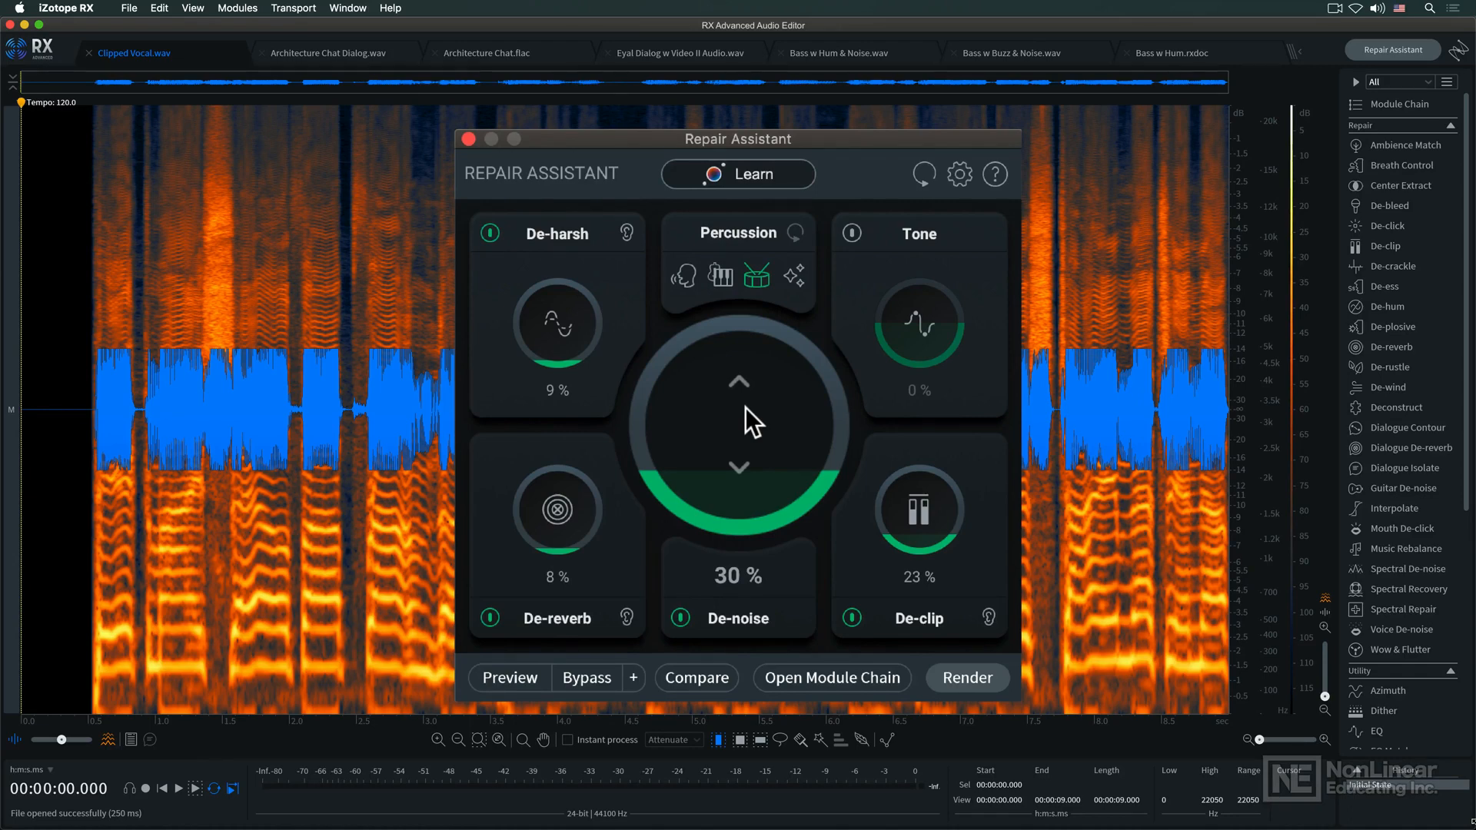
{"action": "mouse_move", "coordinate": [795, 372]}
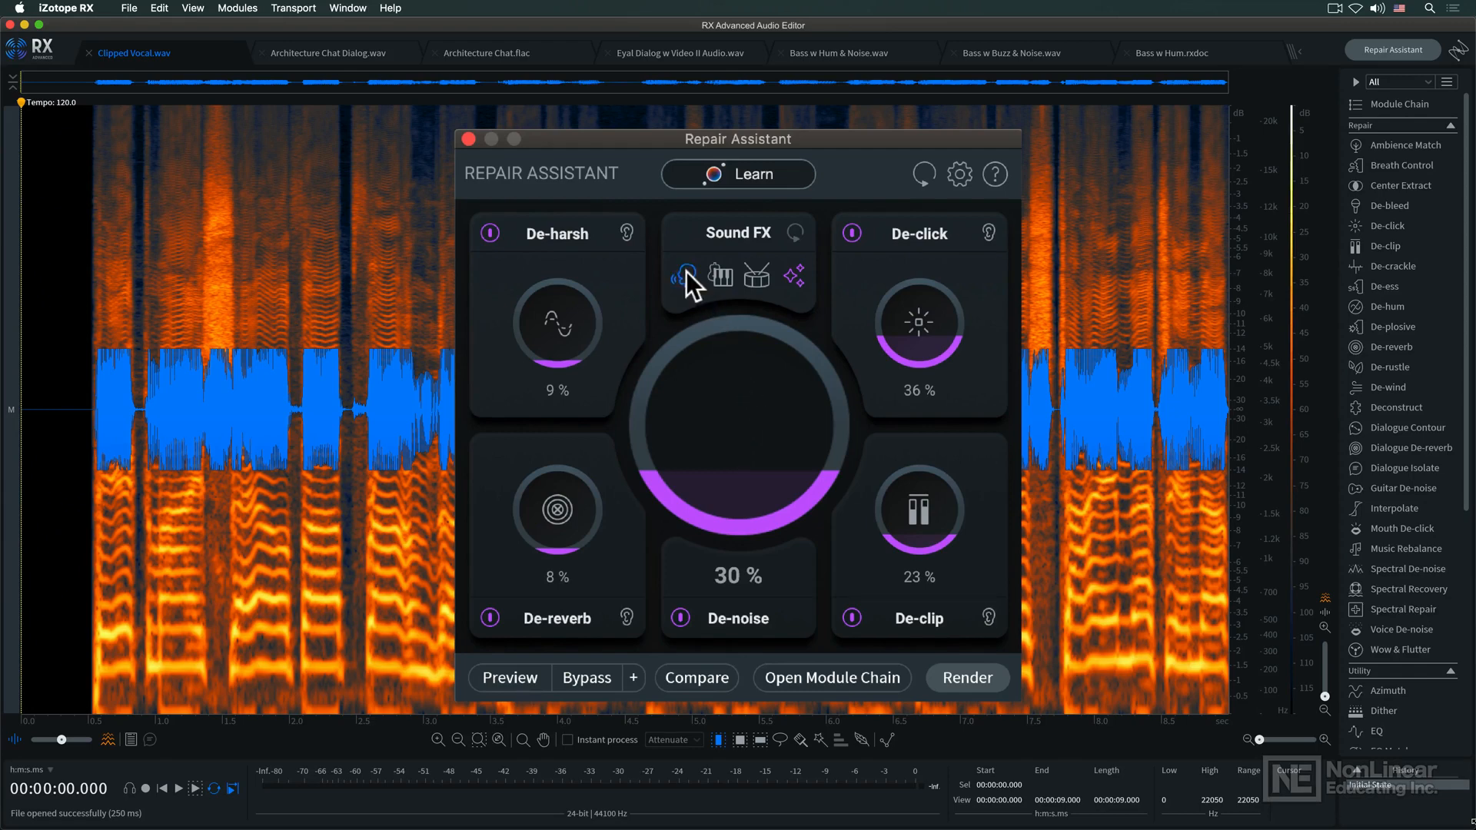
{"action": "left_click", "coordinate": [682, 275]}
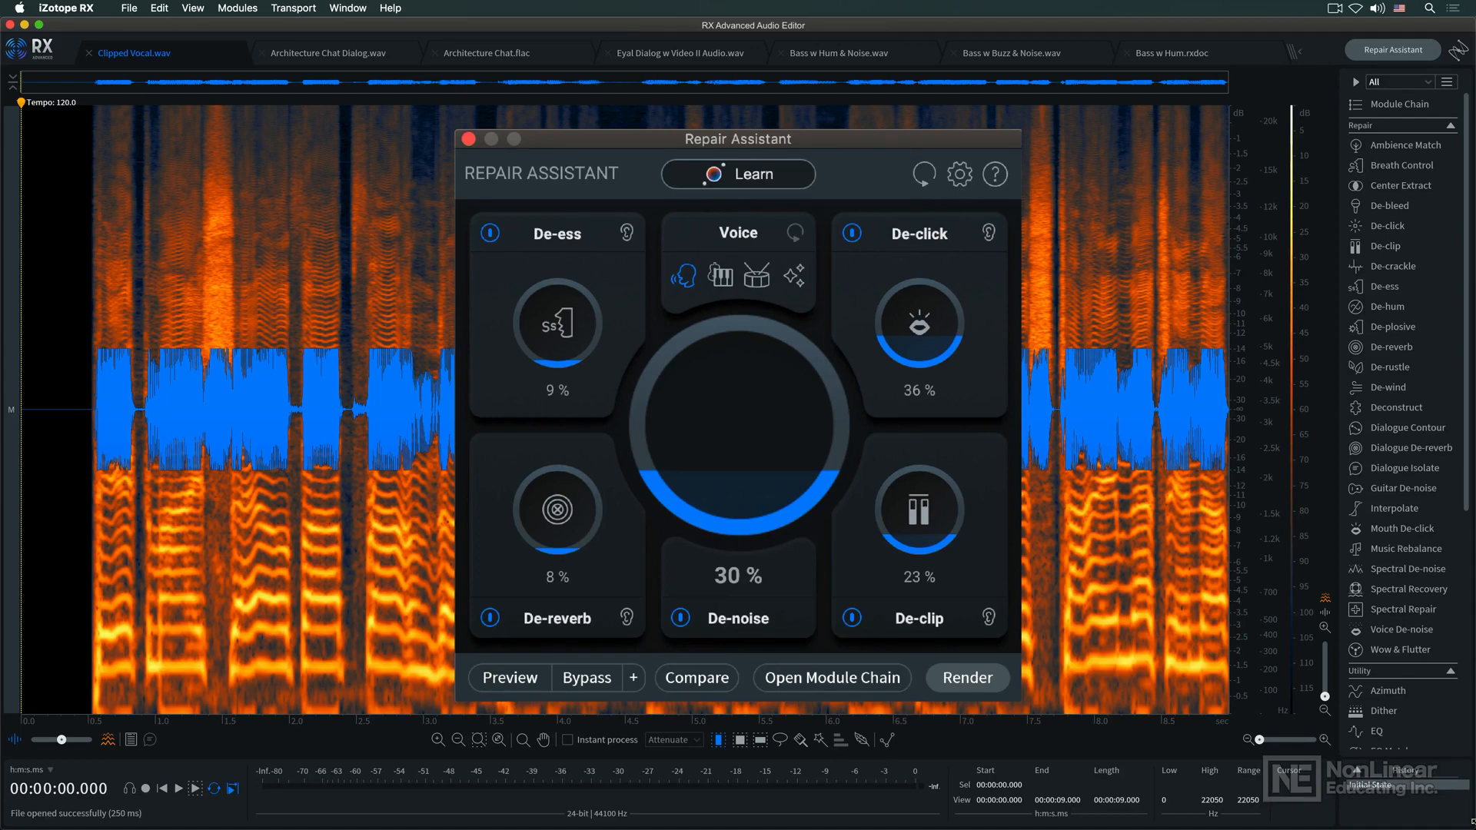
{"action": "mouse_move", "coordinate": [983, 370]}
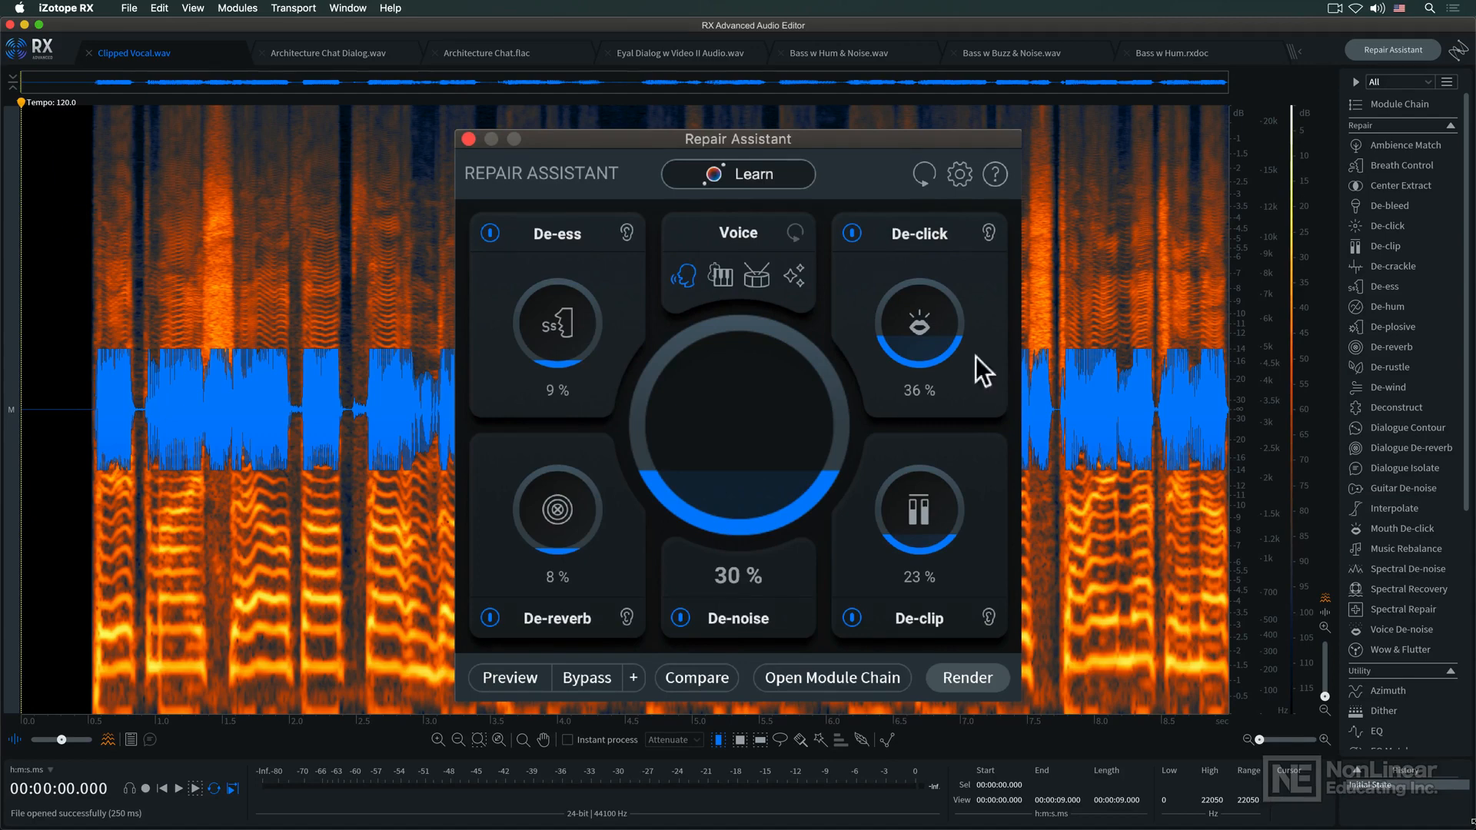
{"action": "left_click", "coordinate": [737, 174]}
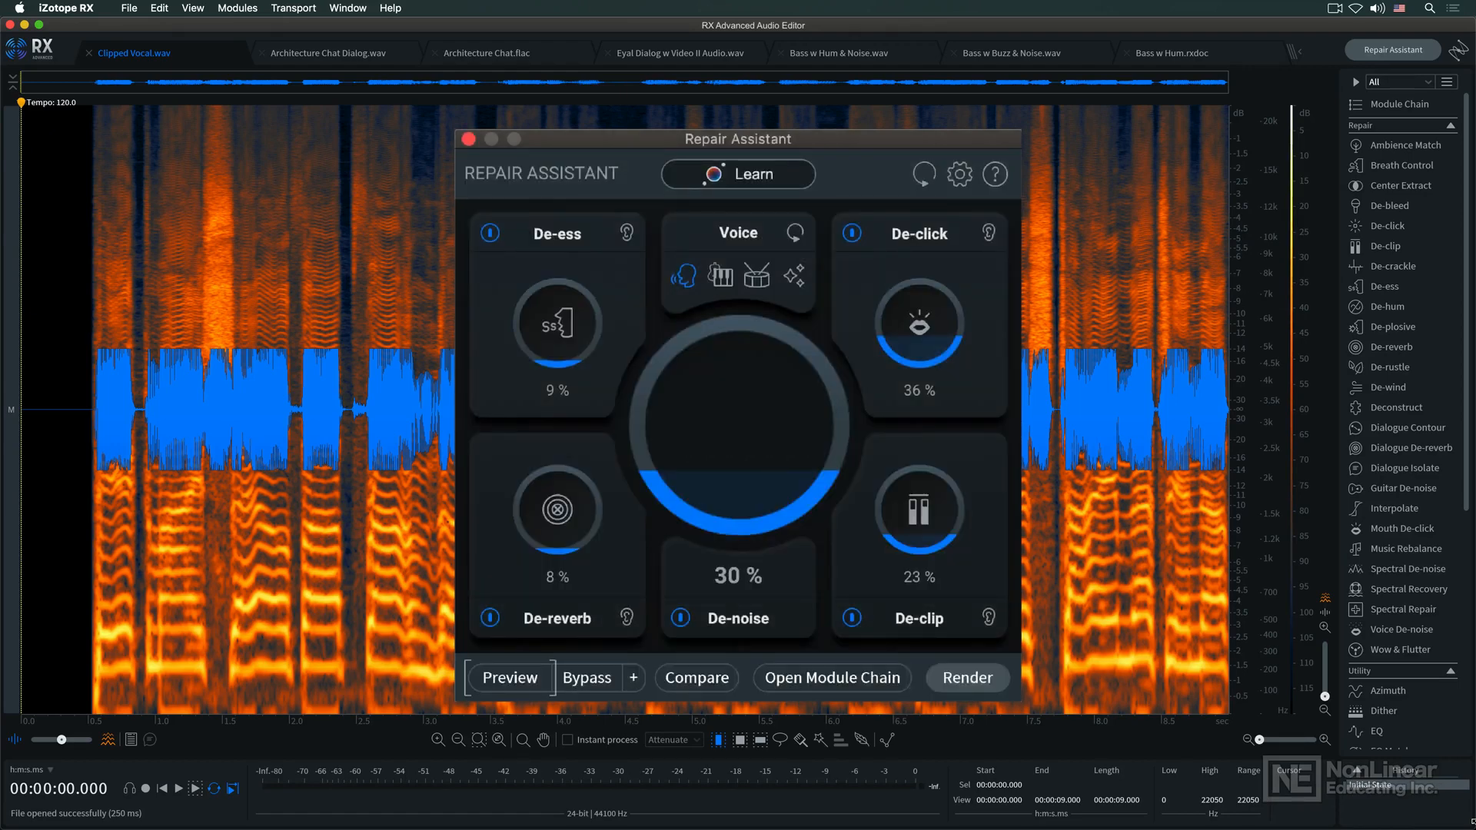
{"action": "left_click", "coordinate": [509, 676]}
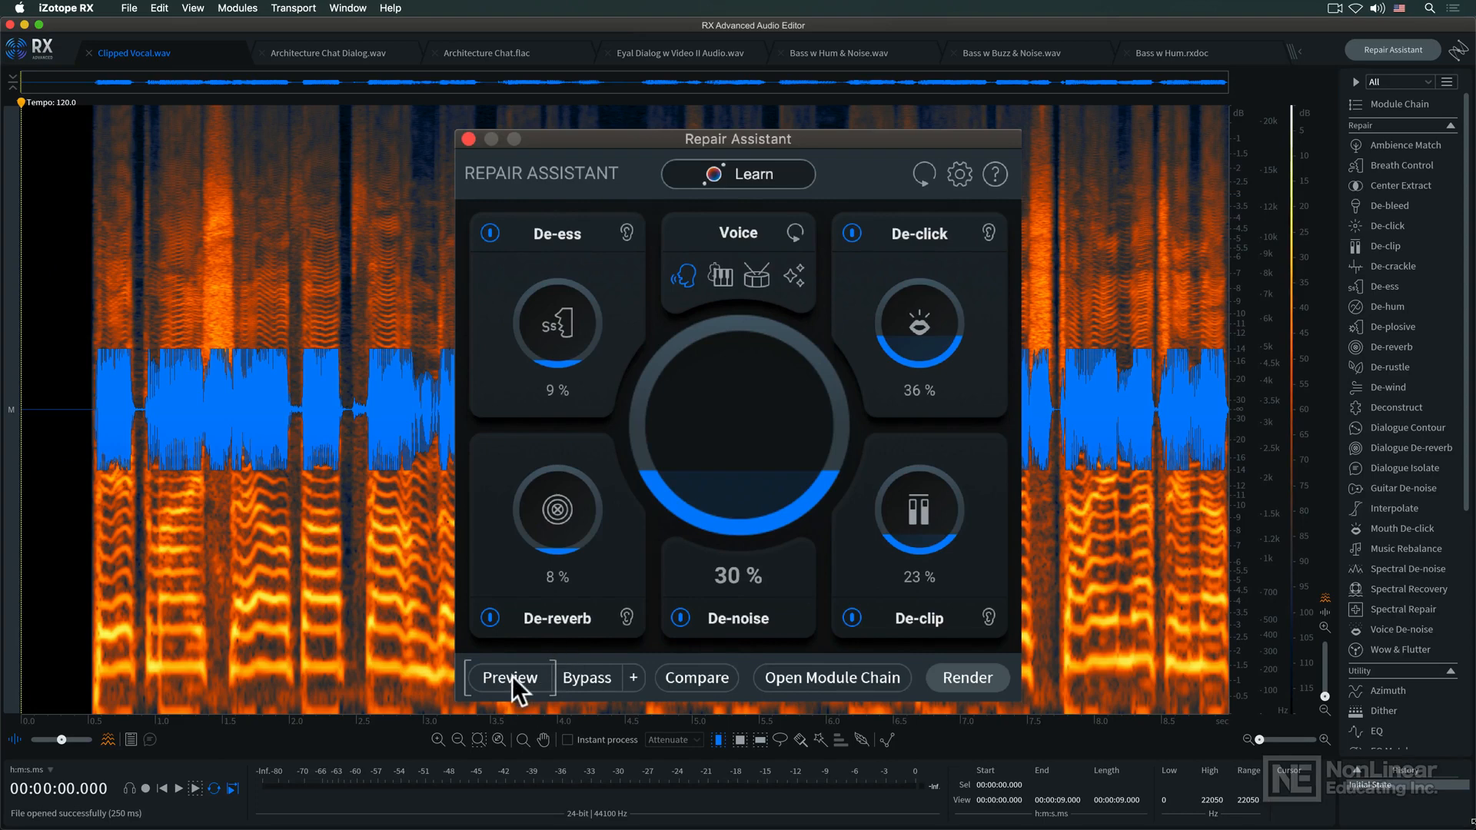
{"action": "left_click", "coordinate": [509, 676]}
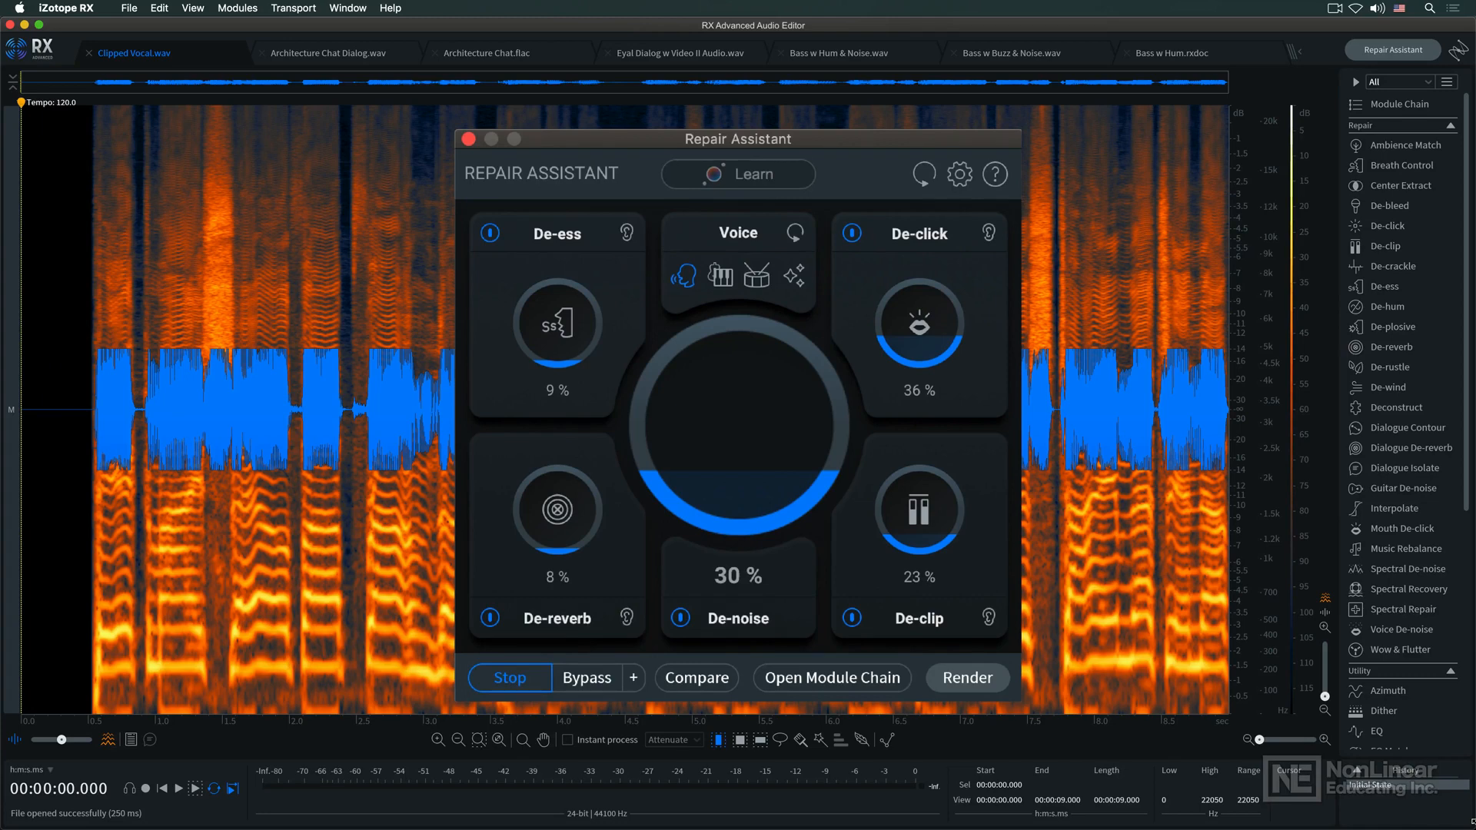
{"action": "left_click", "coordinate": [509, 678]}
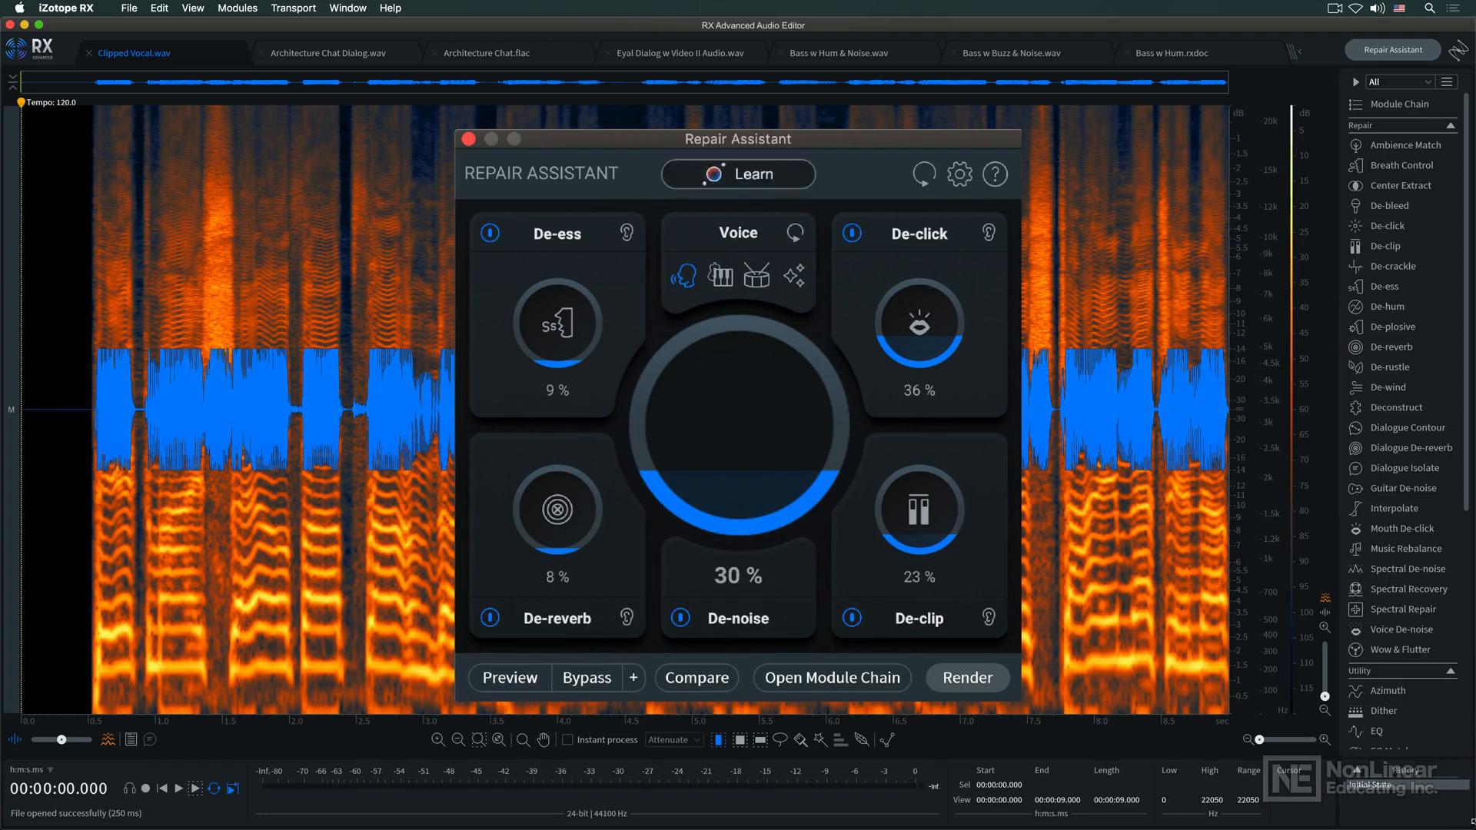
{"action": "left_click", "coordinate": [695, 676]}
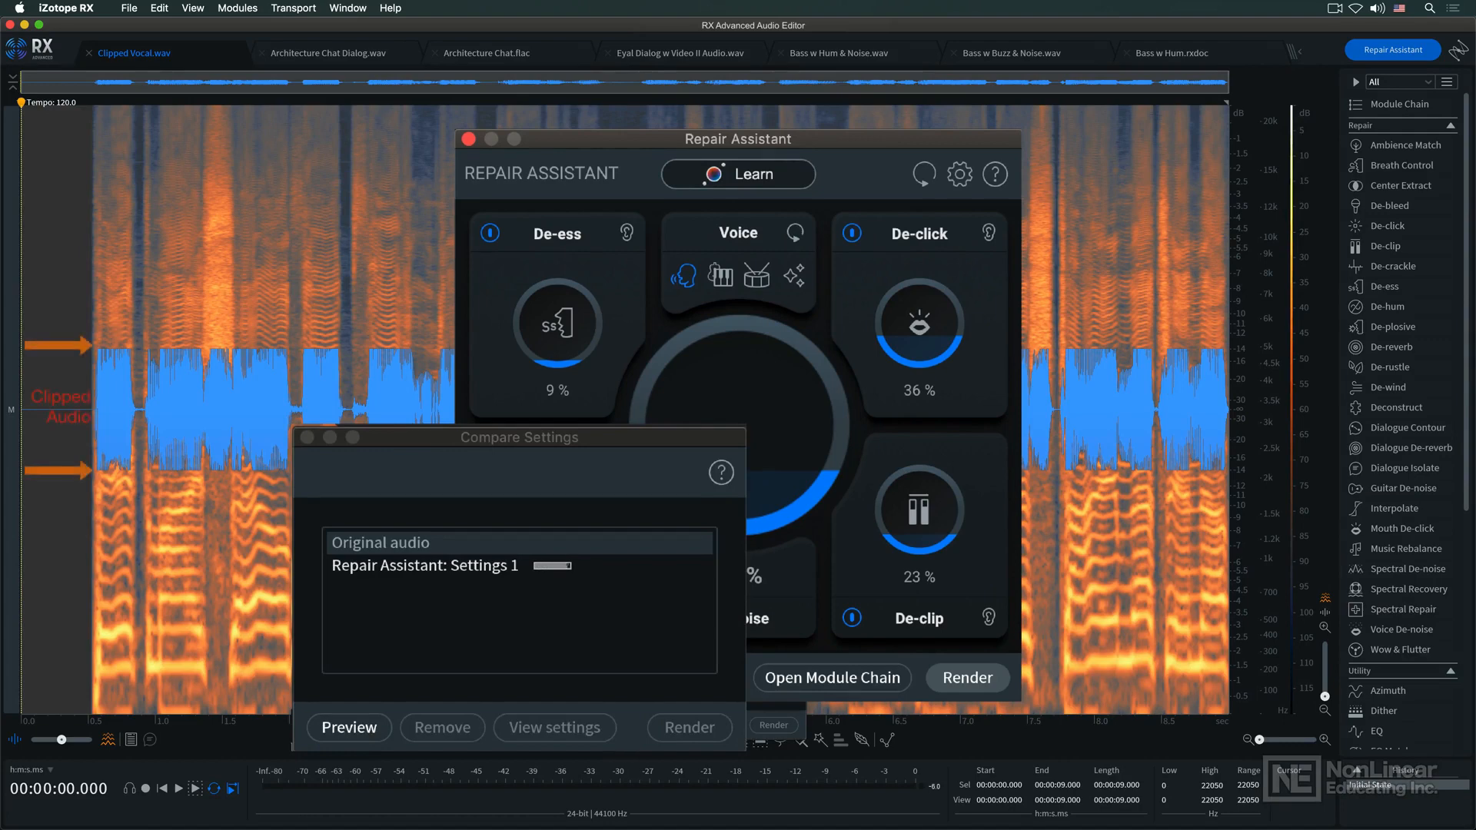
Preview the Original audio, switch to Repair Assistant: Settings 1, then stop playback
{"action": "left_click", "coordinate": [347, 727]}
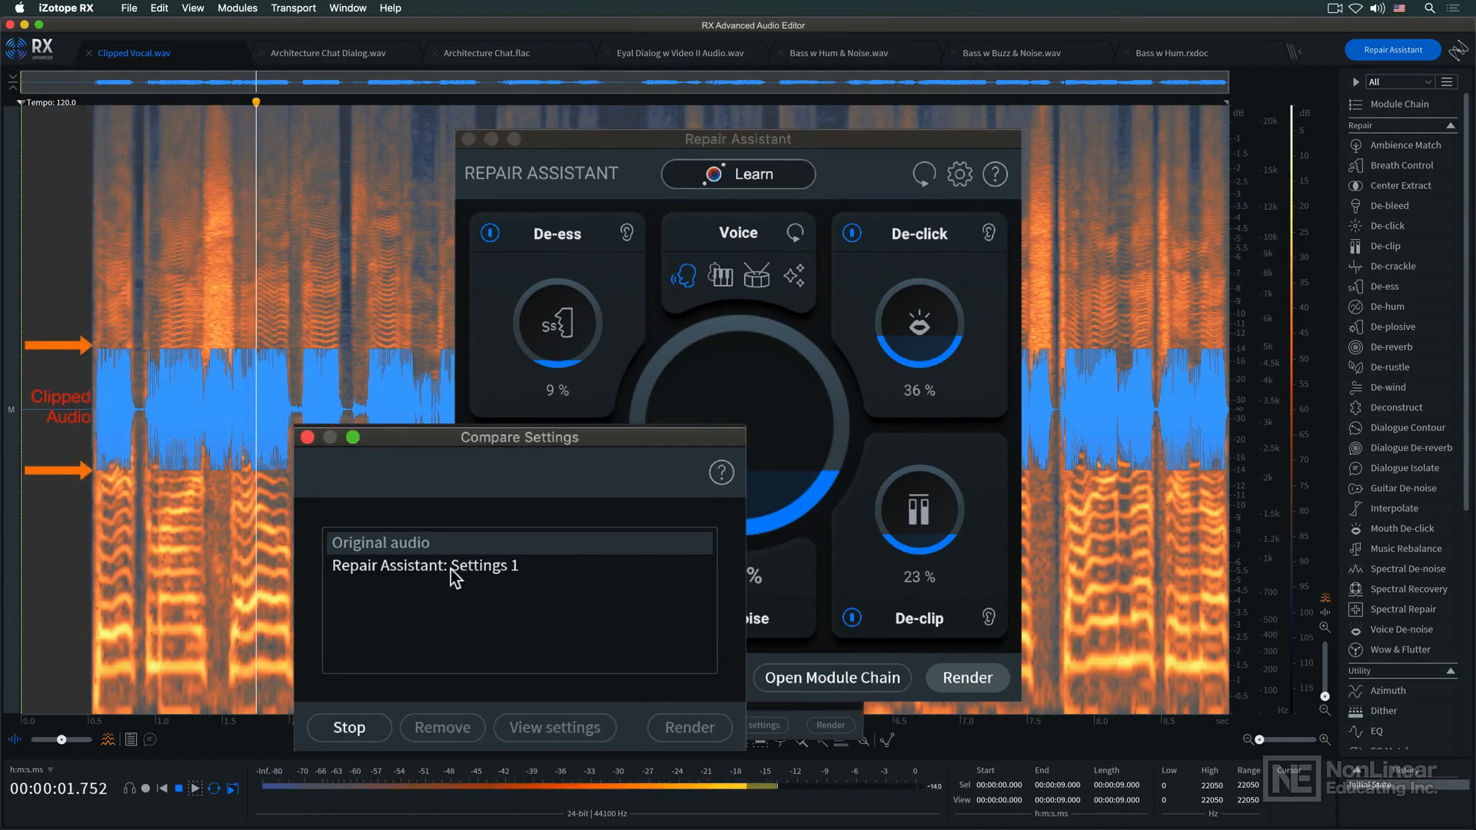
{"action": "left_click", "coordinate": [424, 564]}
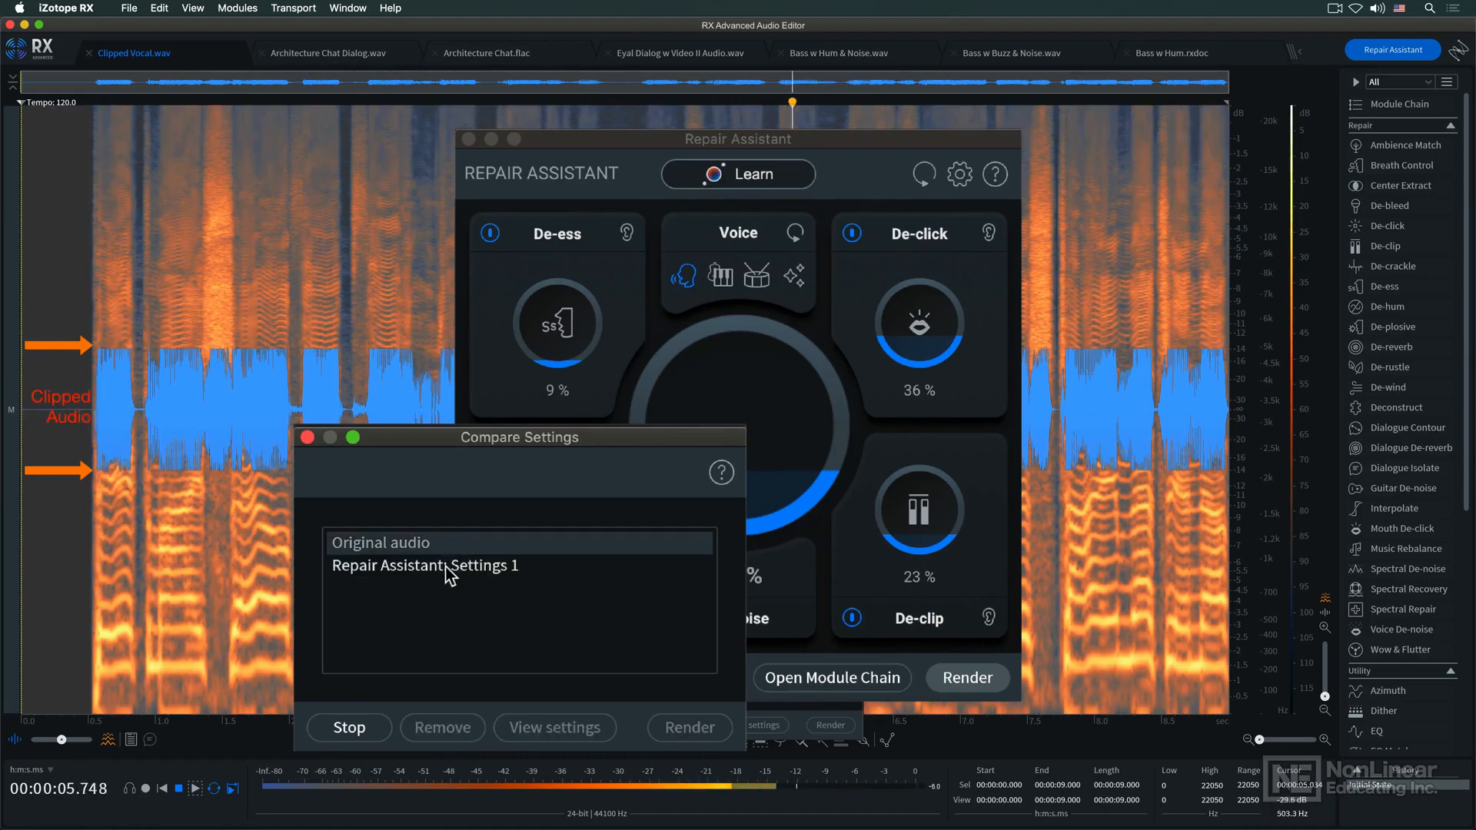
{"action": "left_click", "coordinate": [424, 564]}
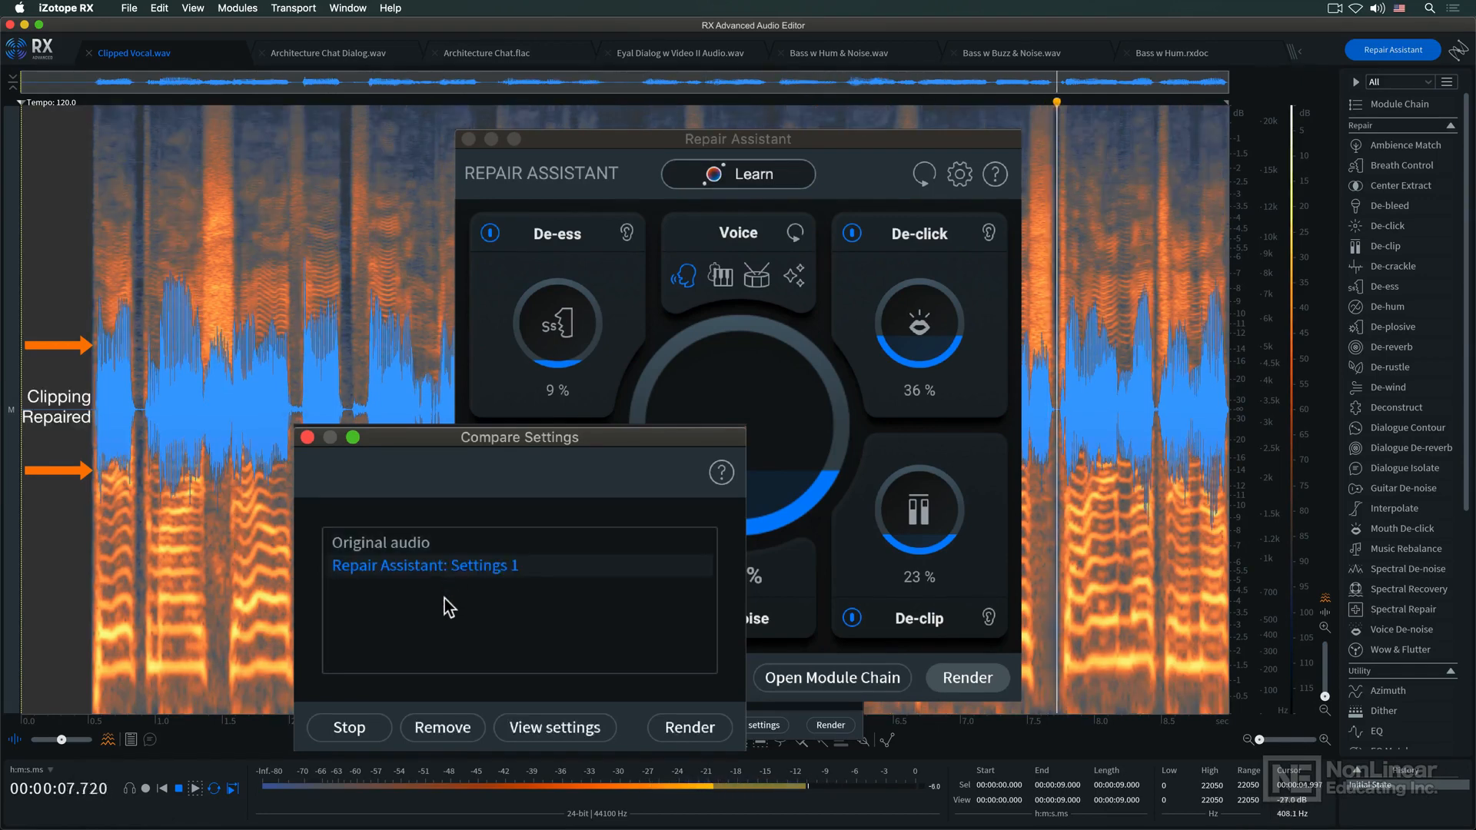
{"action": "left_click", "coordinate": [347, 727]}
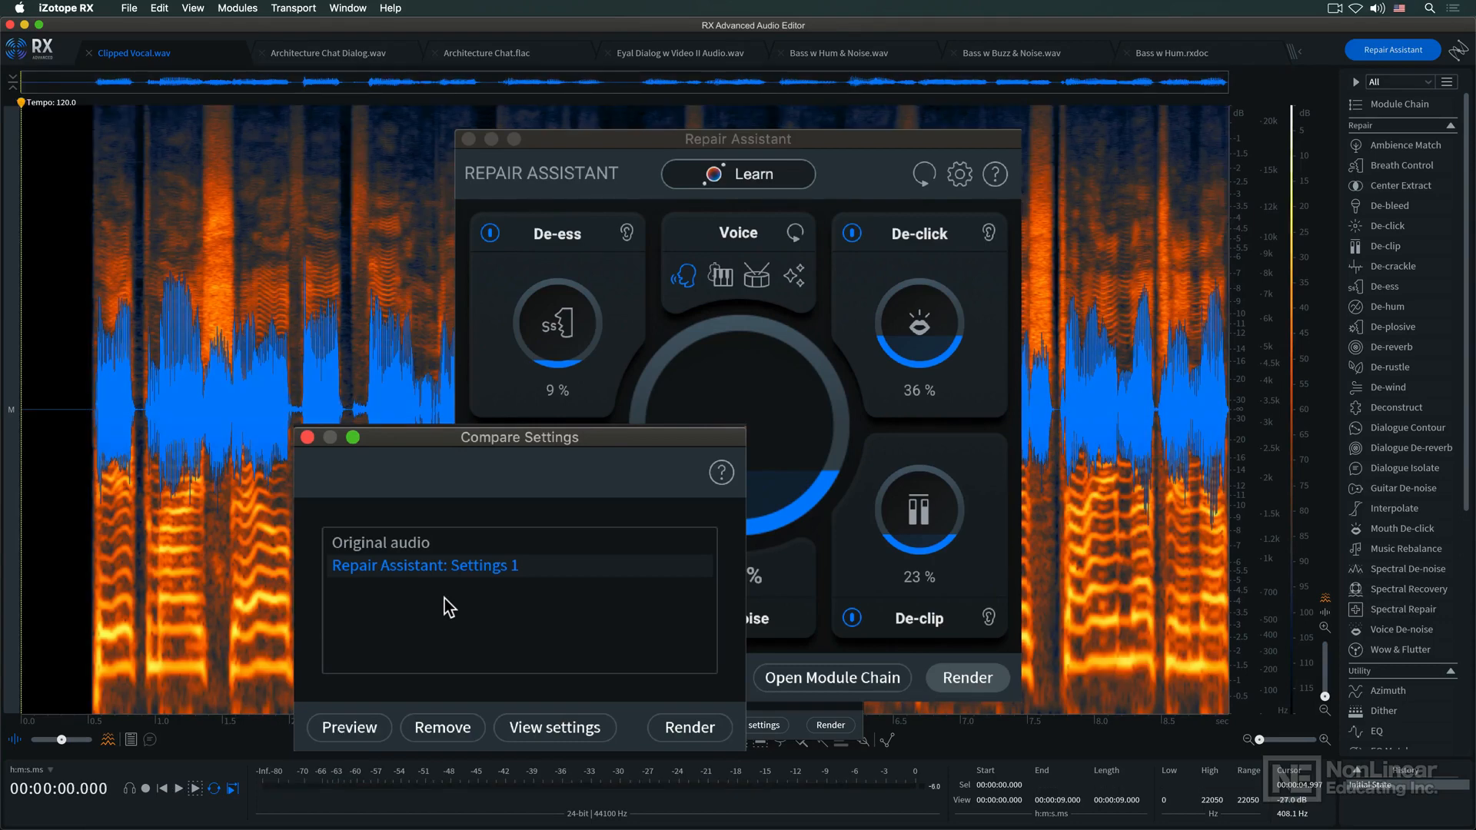
{"action": "mouse_move", "coordinate": [739, 629]}
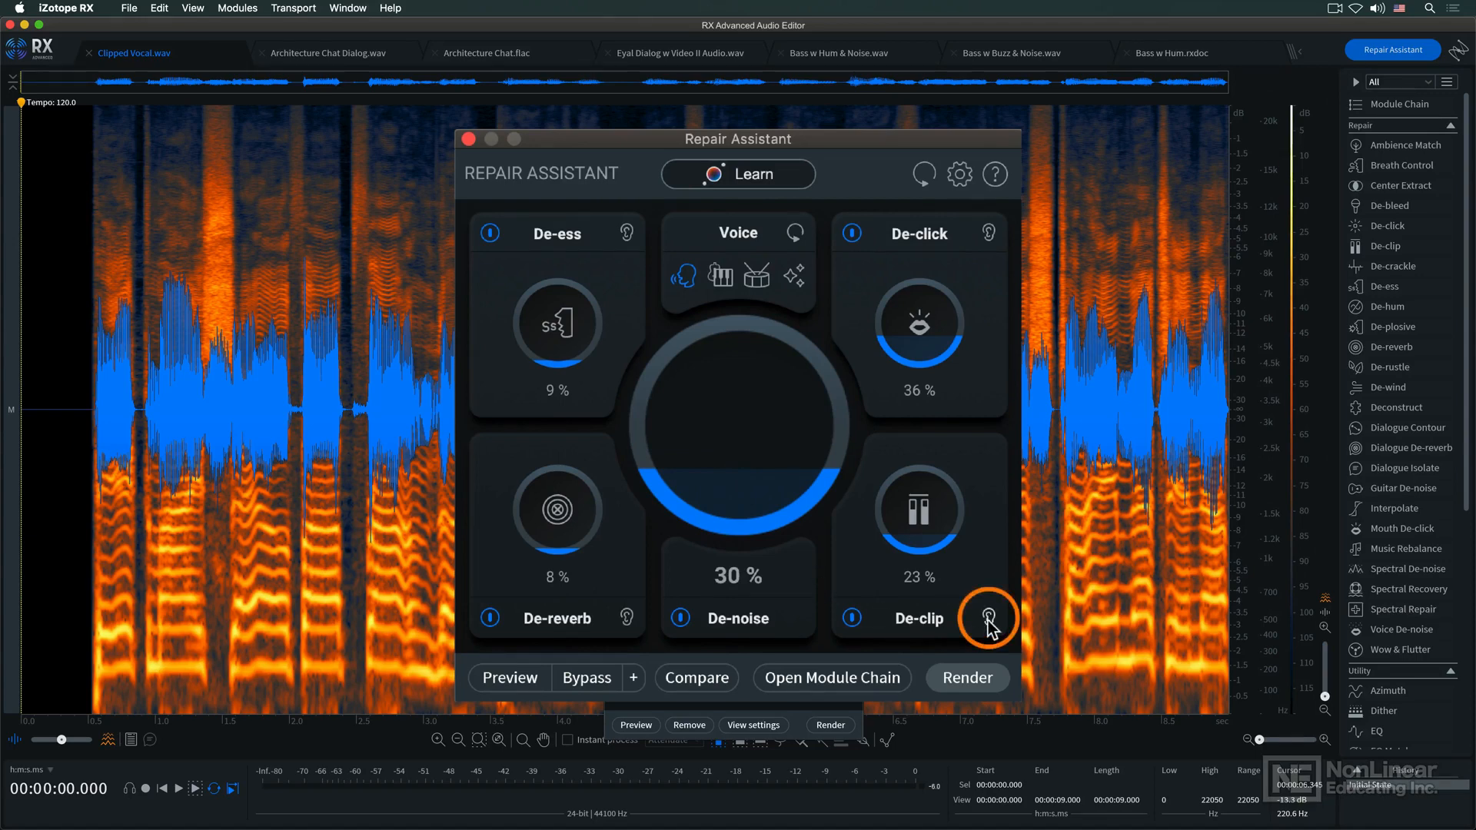
{"action": "mouse_move", "coordinate": [987, 618]}
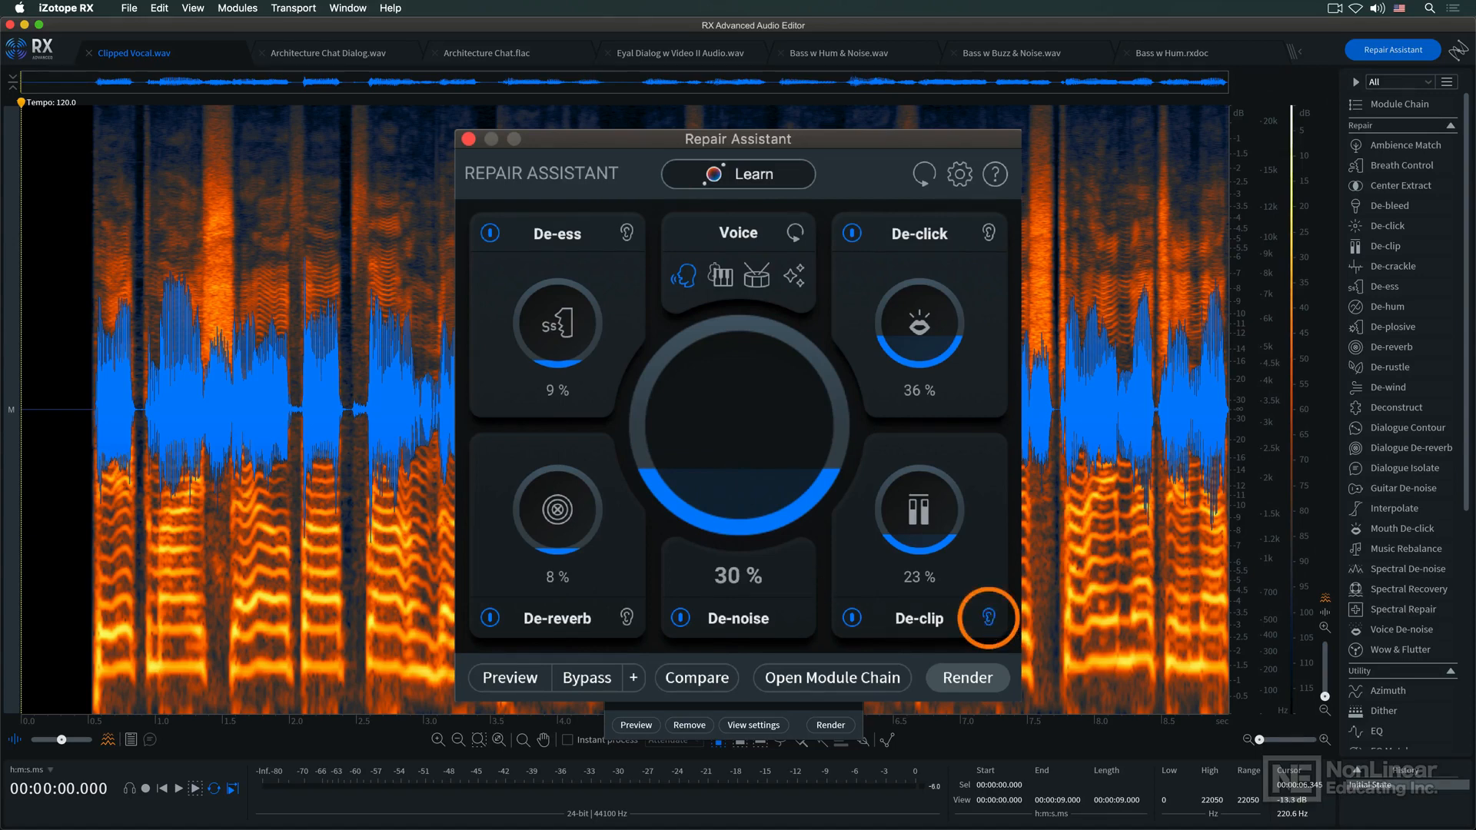
Preview the repaired vocal in Repair Assistant and stop when heard
{"action": "left_click", "coordinate": [509, 678]}
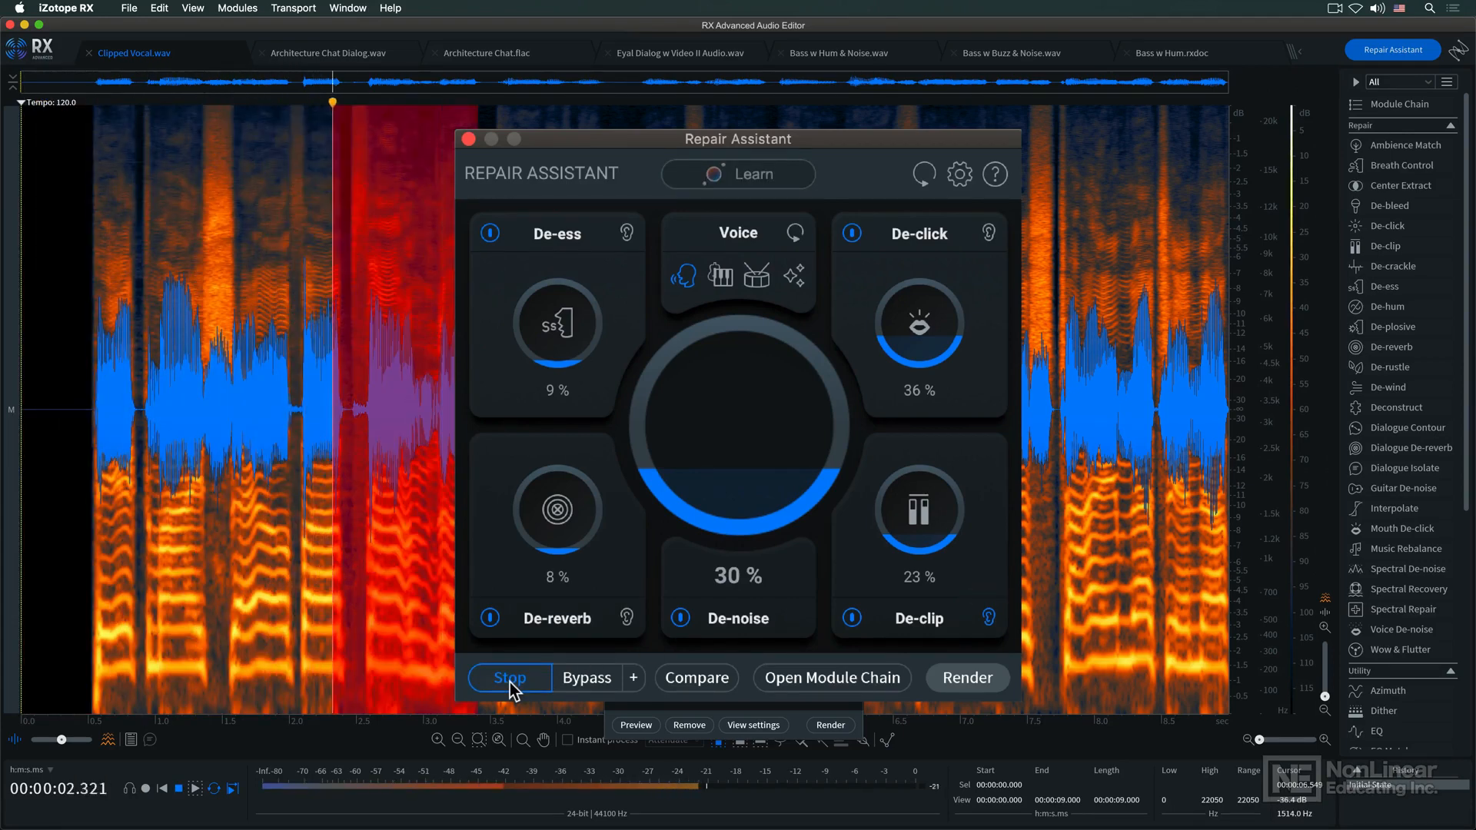
{"action": "left_click", "coordinate": [508, 678]}
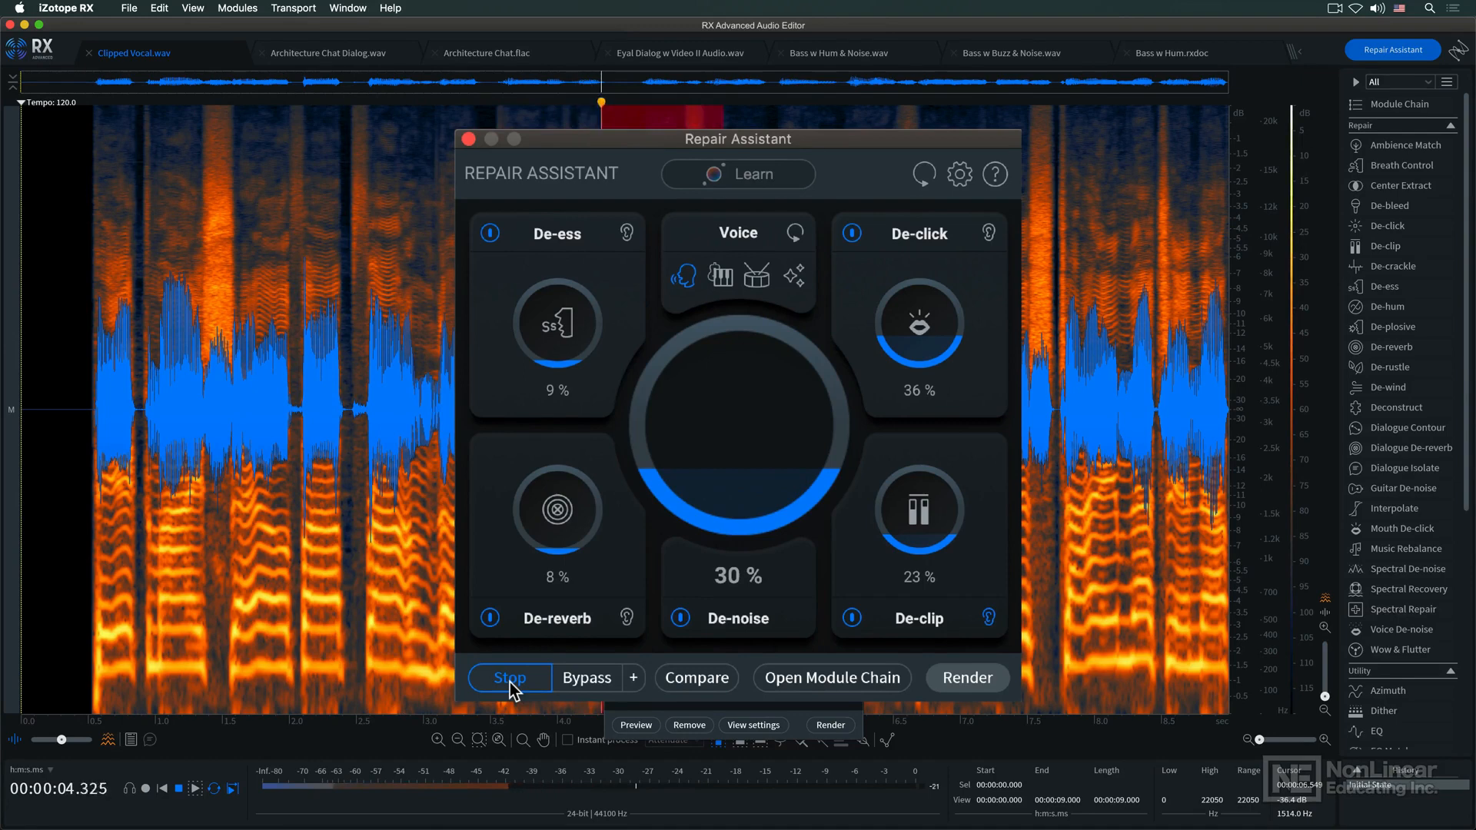
{"action": "left_click", "coordinate": [509, 676]}
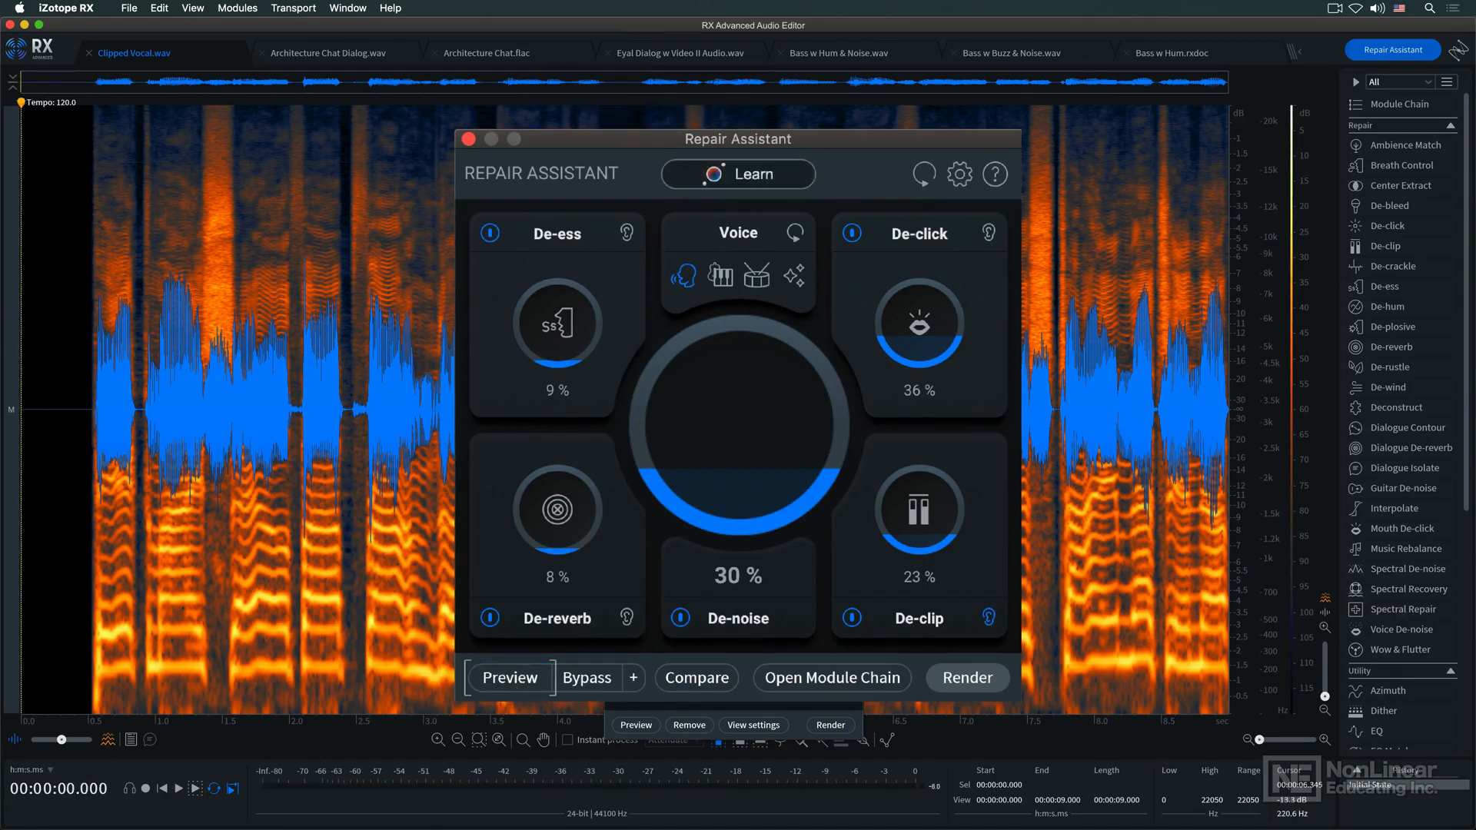
{"action": "left_click", "coordinate": [509, 676]}
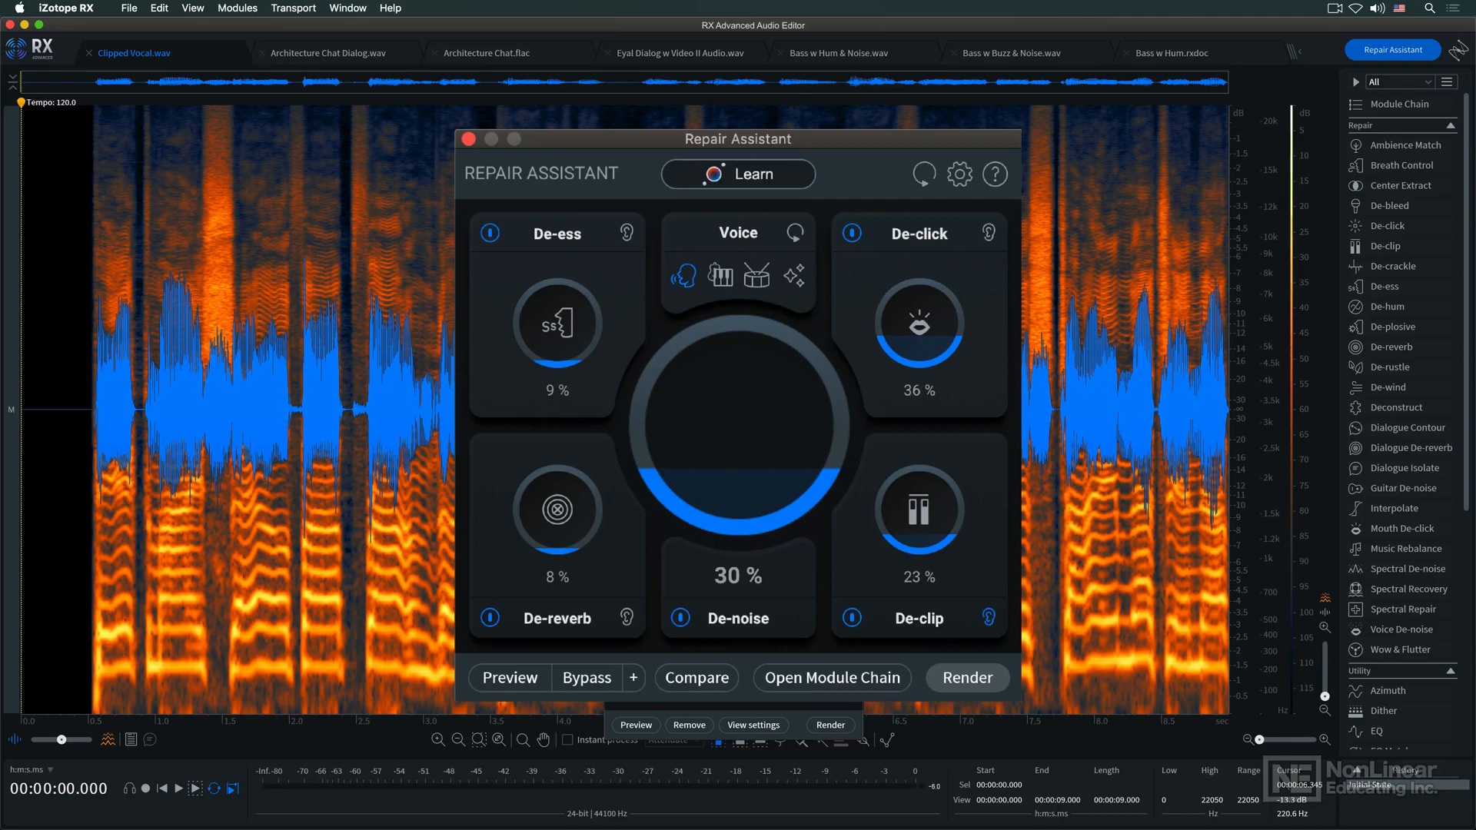
{"action": "mouse_move", "coordinate": [831, 676]}
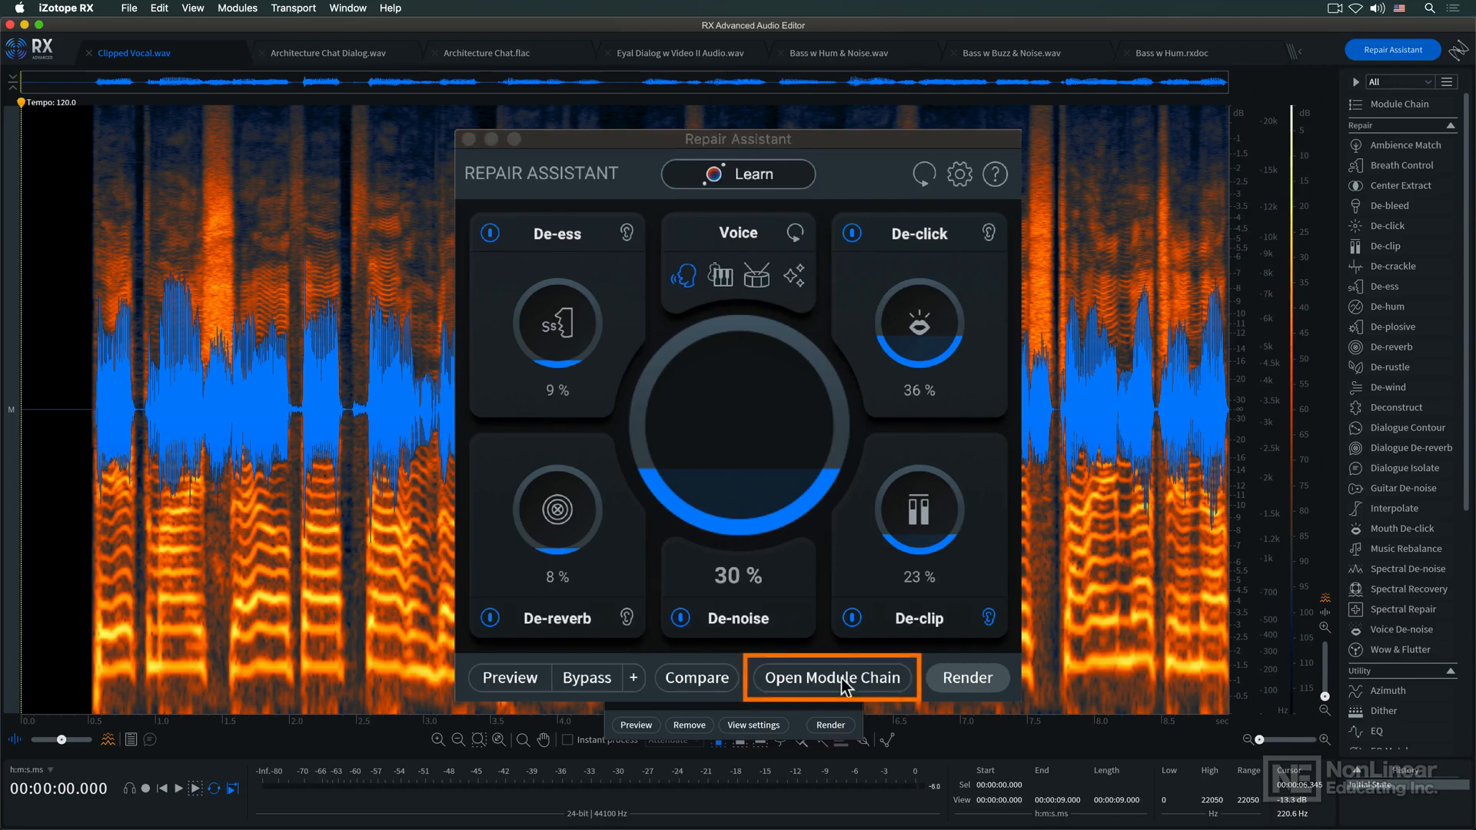
Open the repair's Module Chain and inspect the De-clip module's settings
{"action": "left_click", "coordinate": [830, 677]}
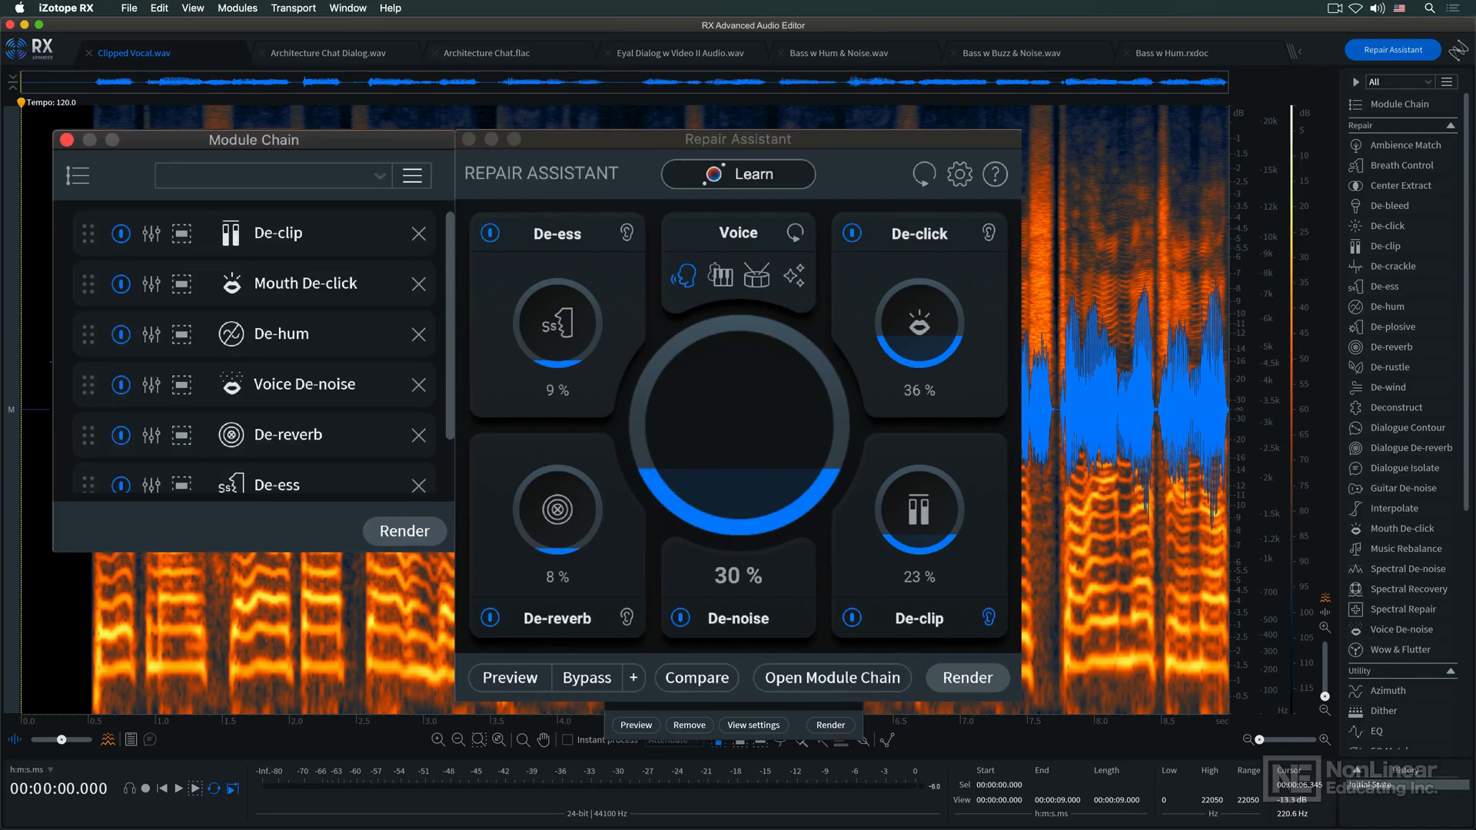
{"action": "mouse_move", "coordinate": [246, 223]}
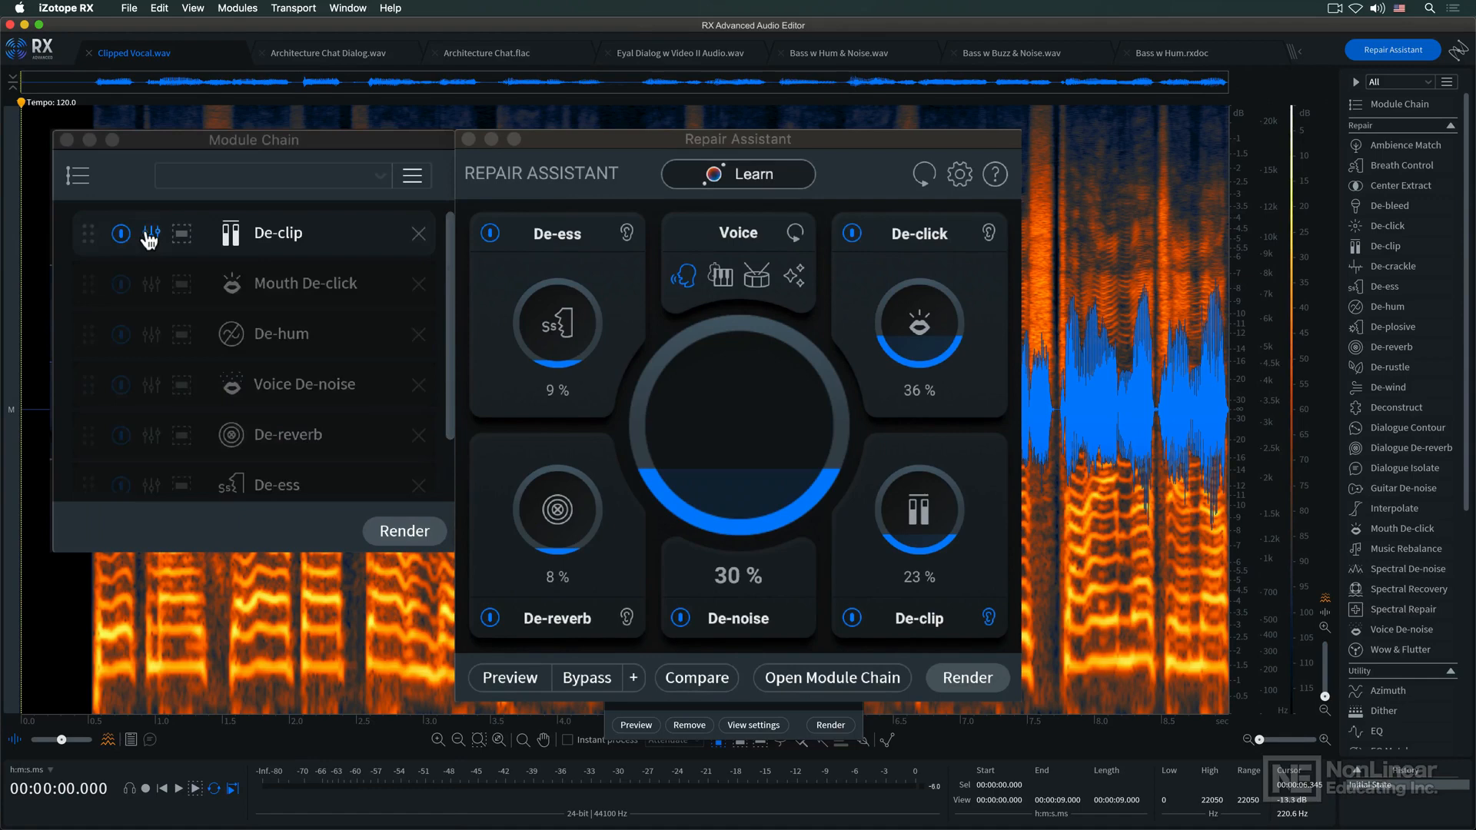
{"action": "left_click", "coordinate": [151, 232]}
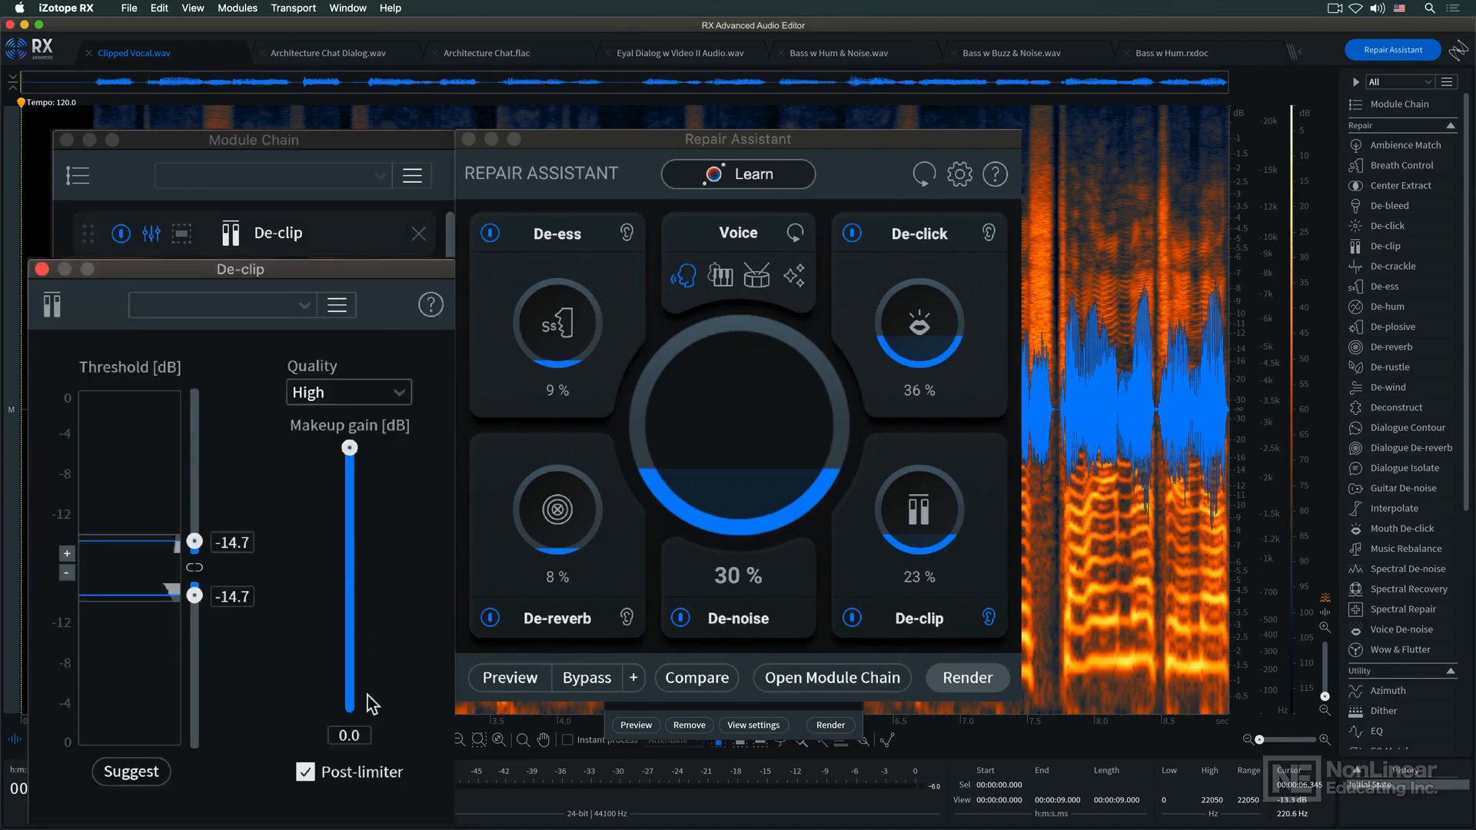
{"action": "mouse_move", "coordinate": [166, 388]}
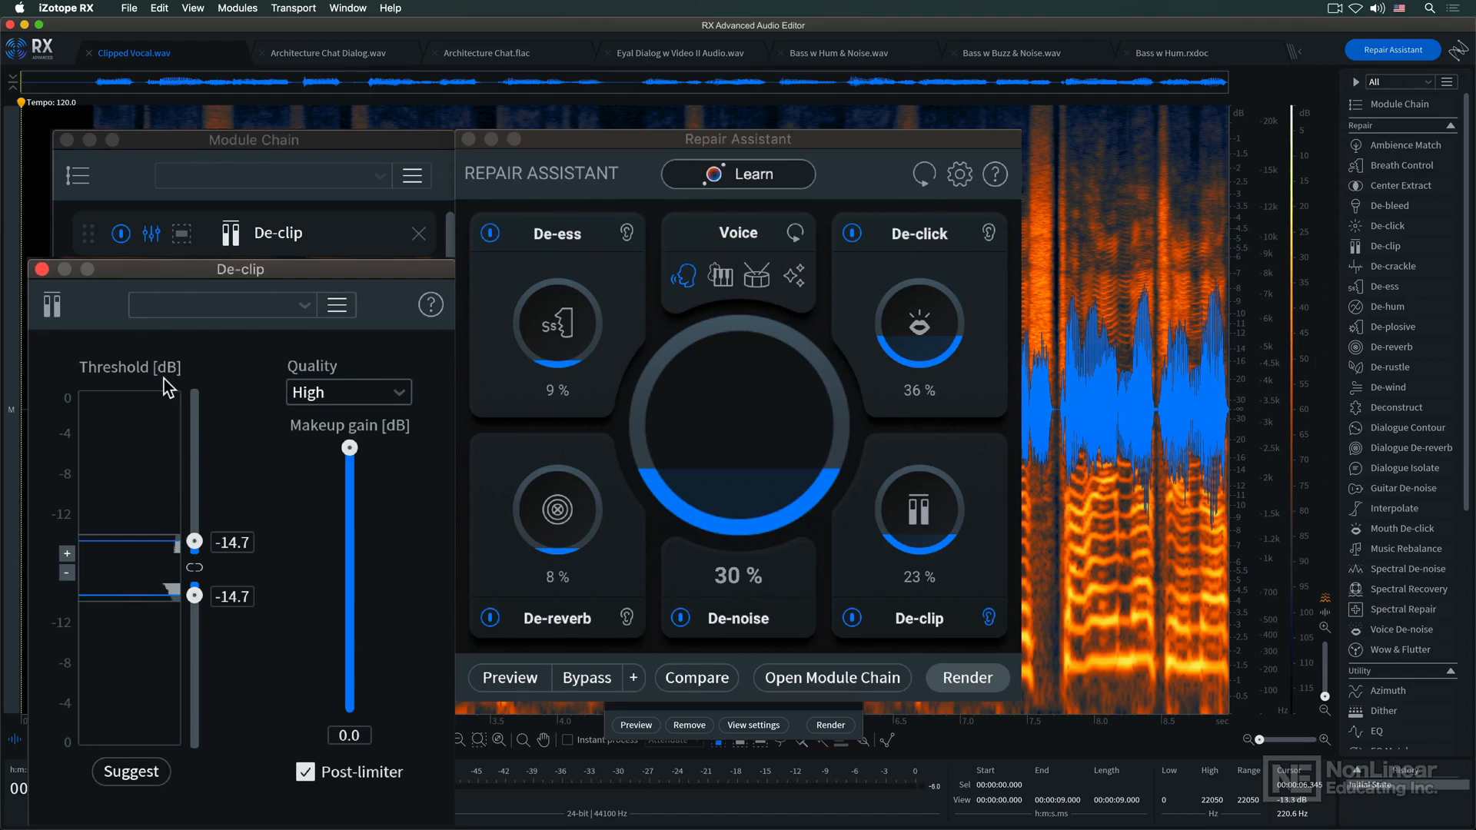
{"action": "mouse_move", "coordinate": [107, 350]}
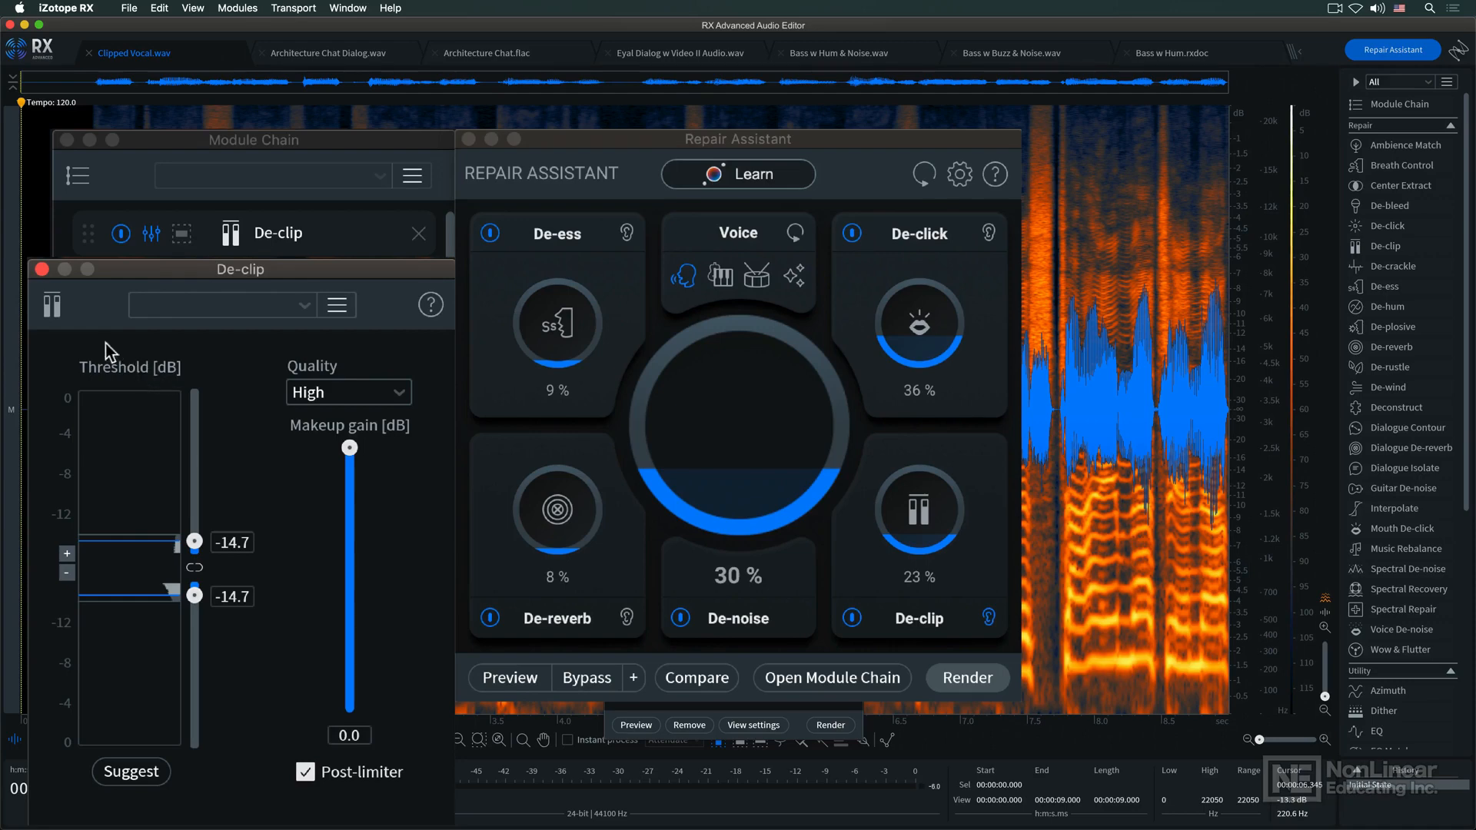
Close De-clip and bring up the Module Chain menu with Add Preset
{"action": "left_click", "coordinate": [43, 269]}
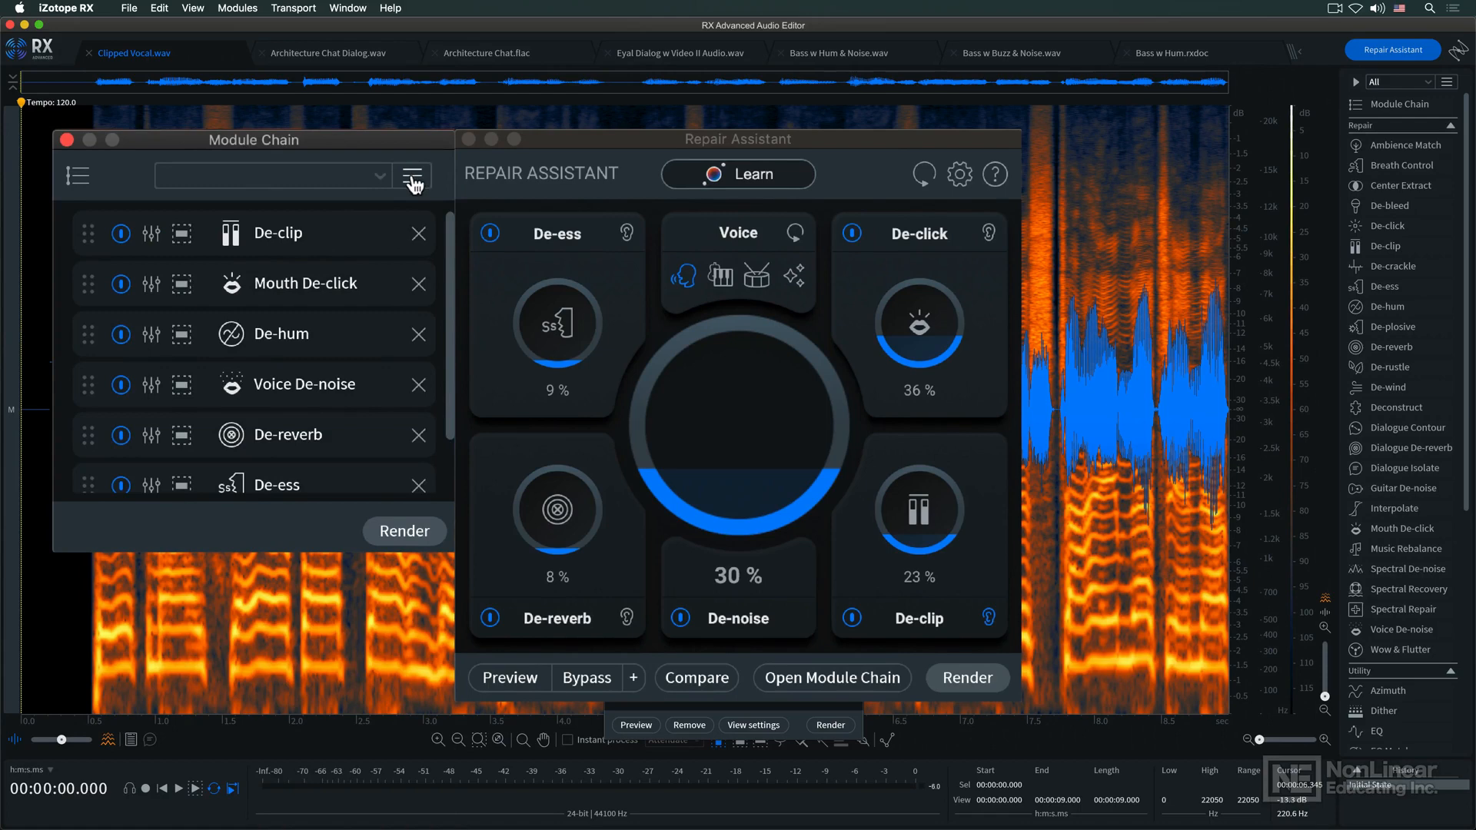
{"action": "left_click", "coordinate": [412, 175]}
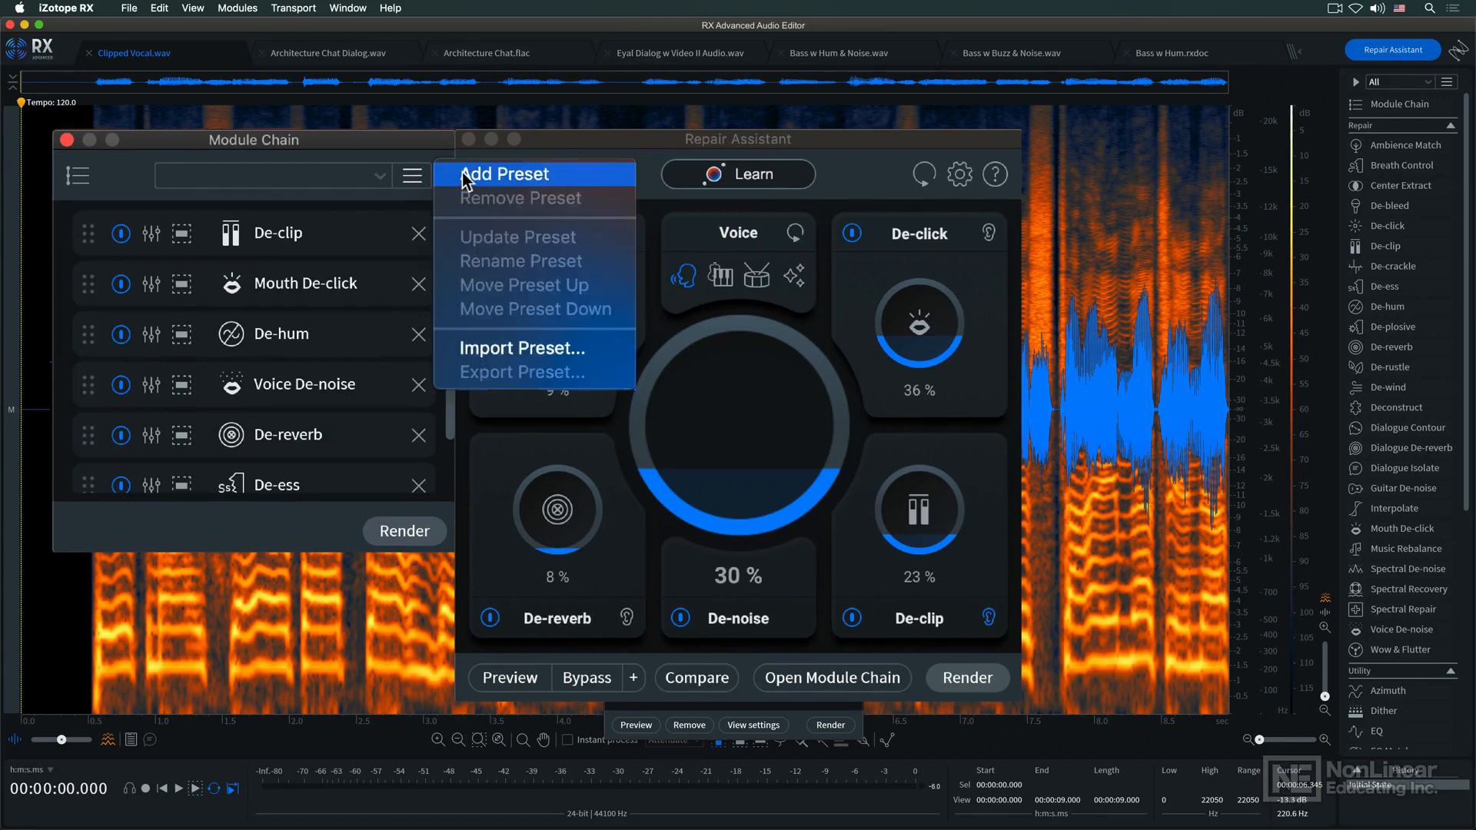